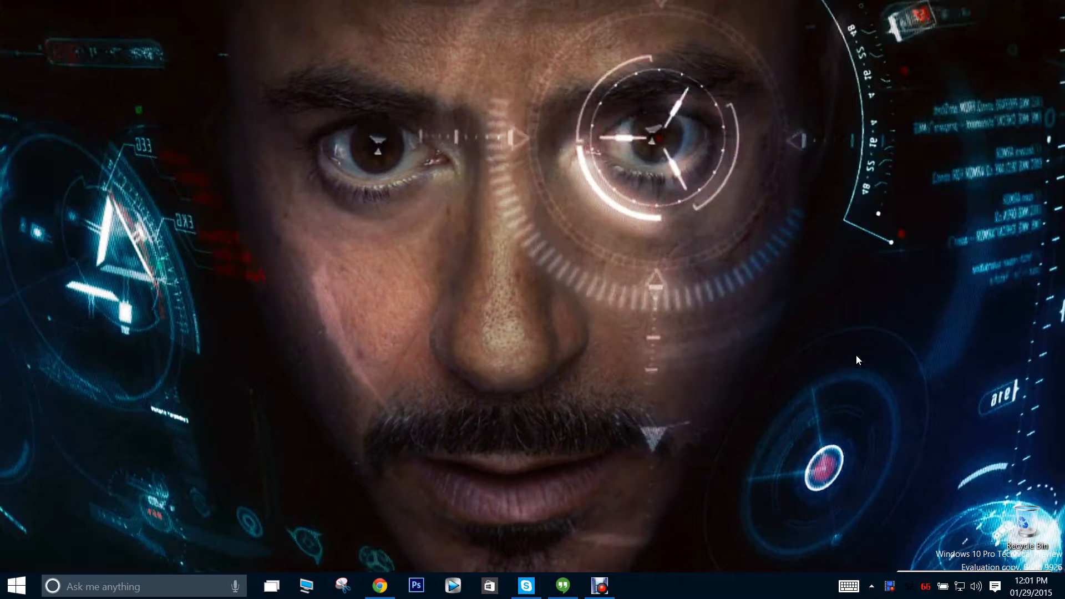
mouse_move(859, 346)
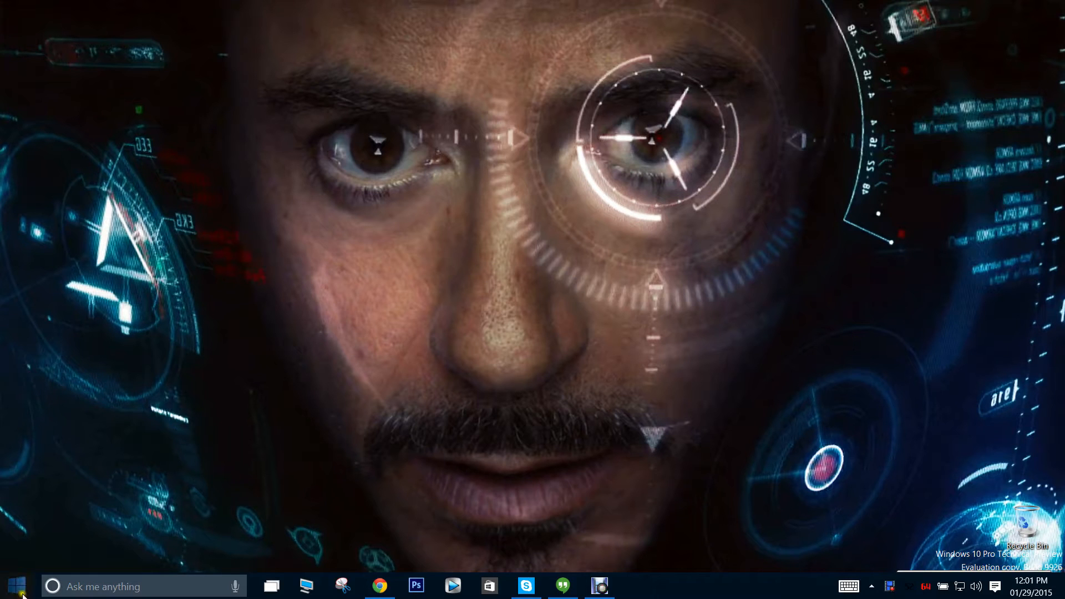
Step: Launch Settings from the Start menu and go to the Accounts category
click(12, 585)
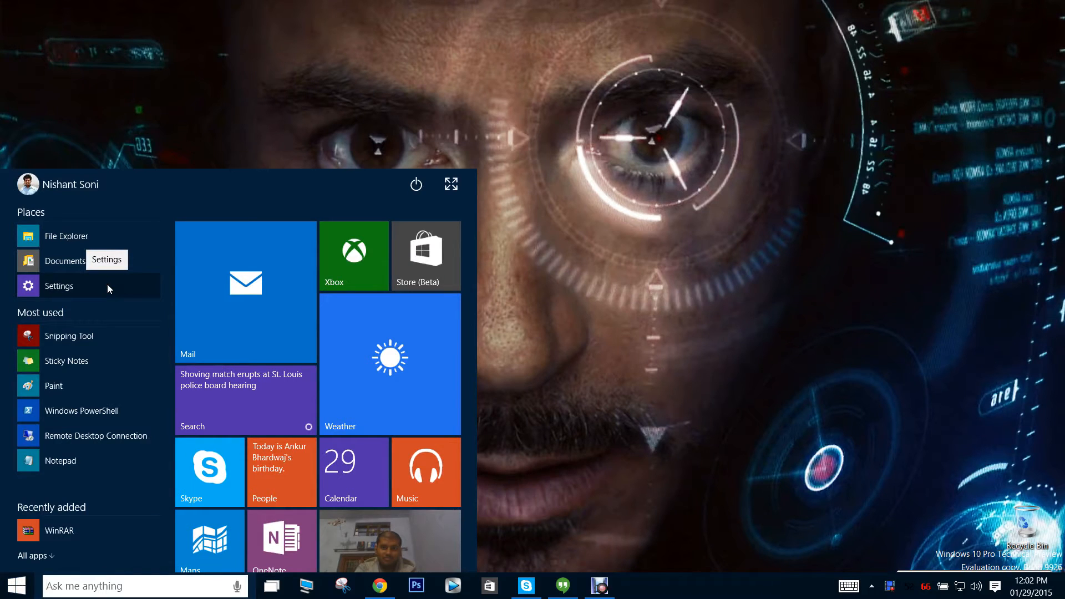
click(59, 286)
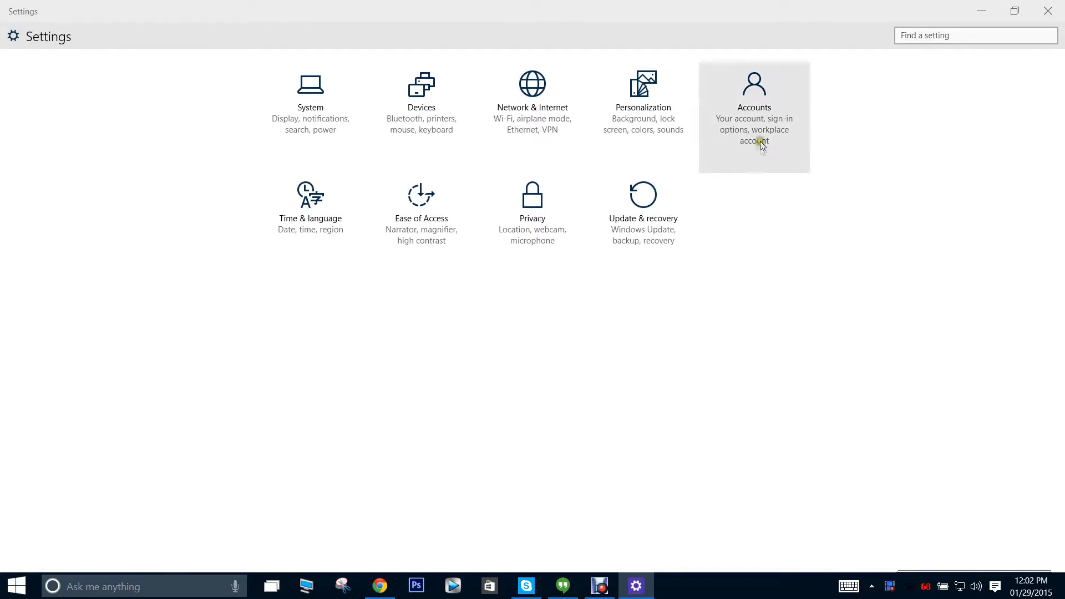
click(754, 102)
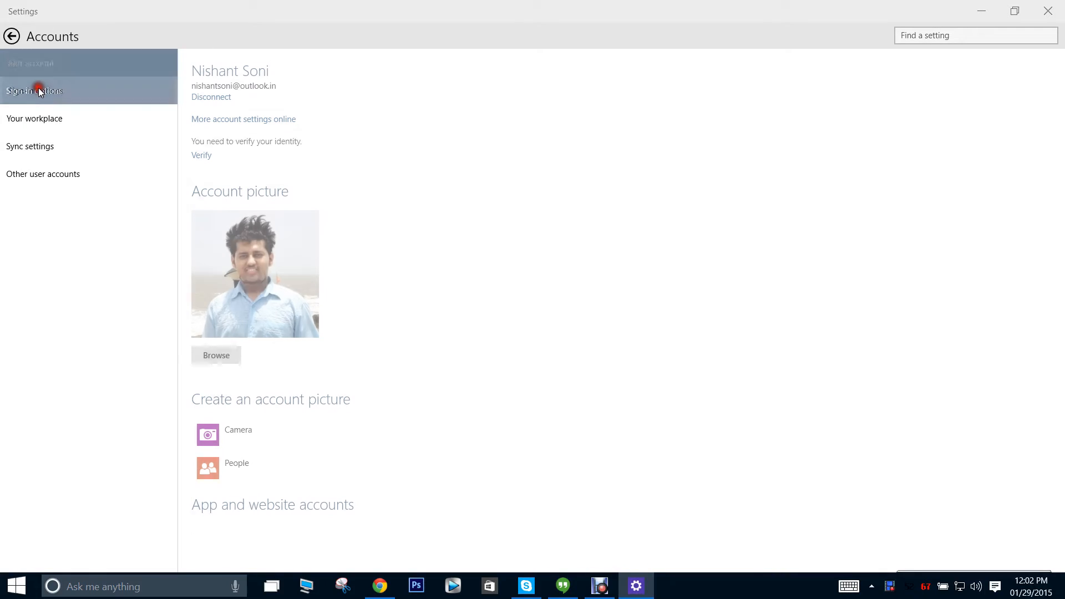
Step: Remove the existing picture password from the Sign-in options page
click(34, 91)
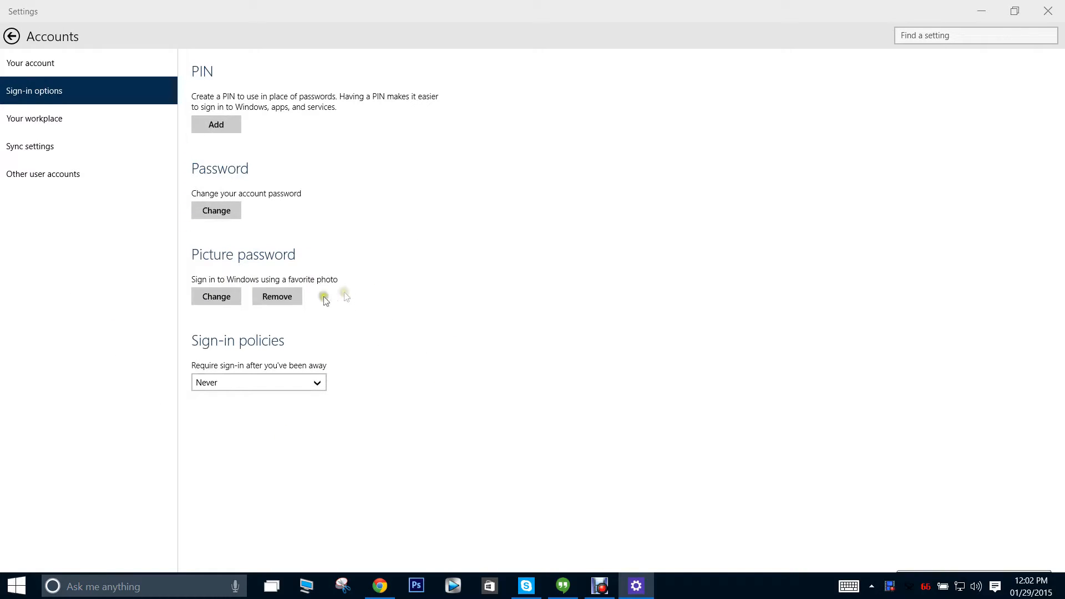
mouse_move(379, 303)
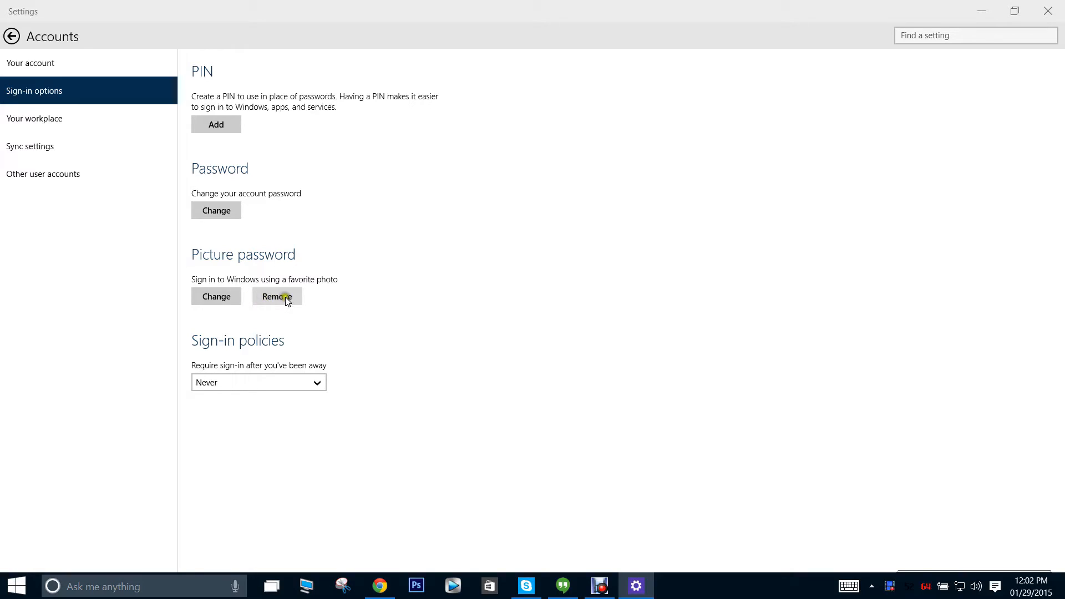
click(276, 296)
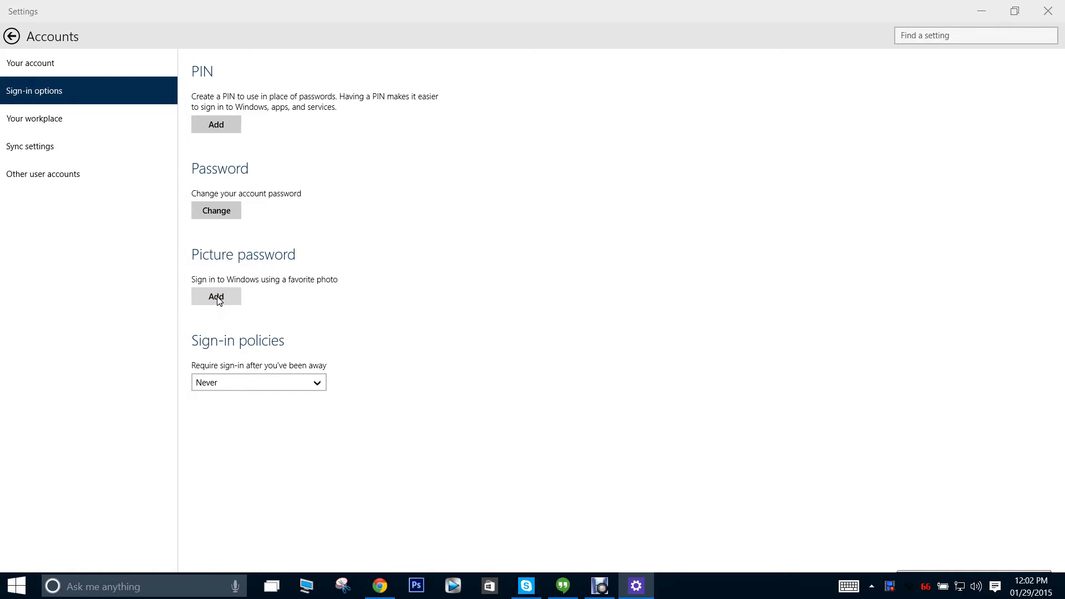
Step: Add a picture password and confirm the account password in the verification prompt
click(216, 296)
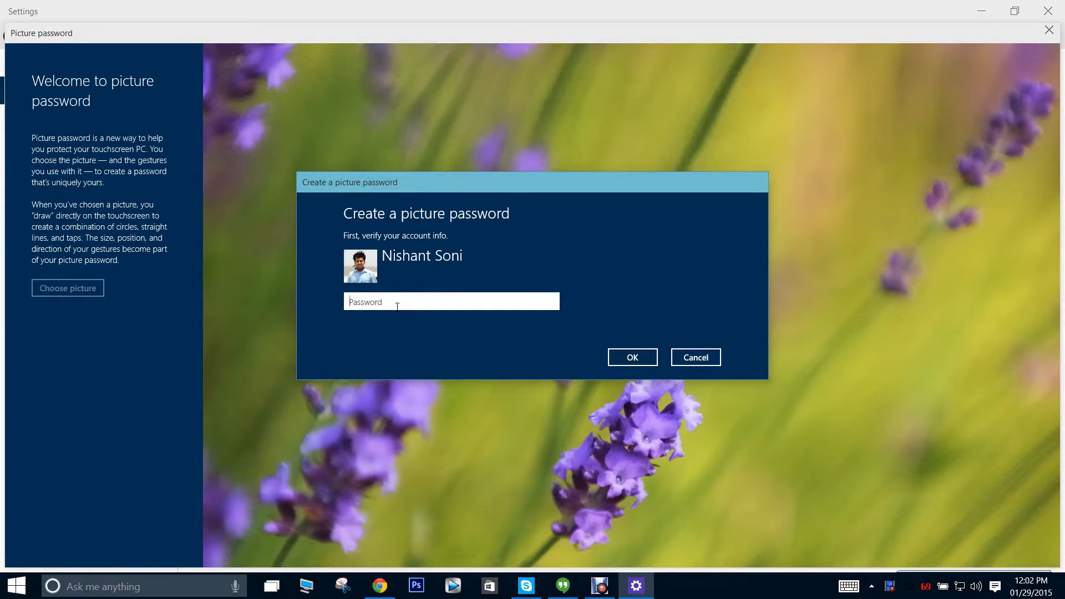
text(••)
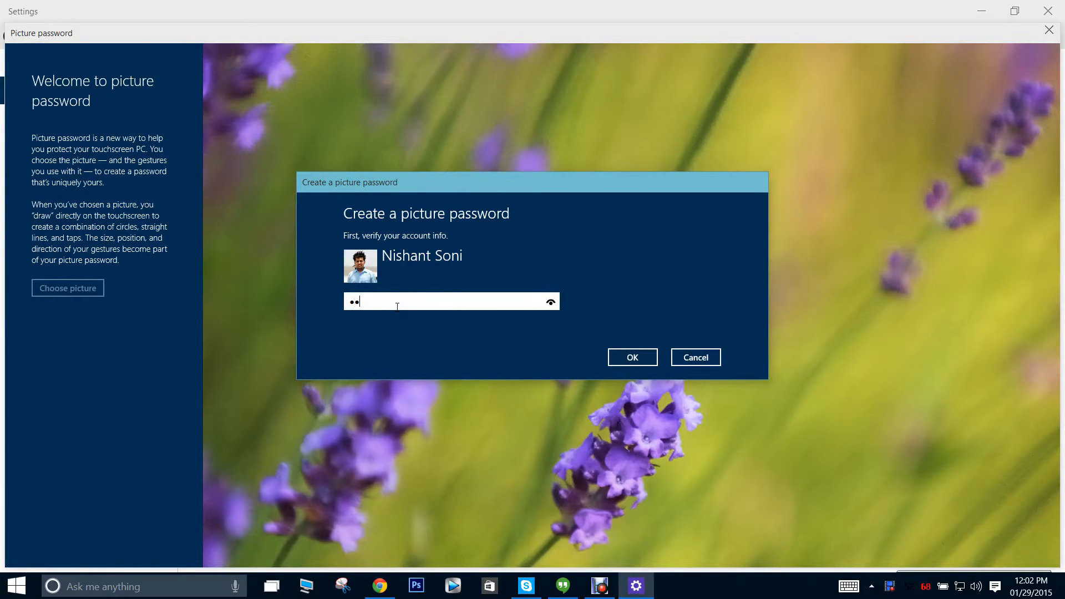
text(••)
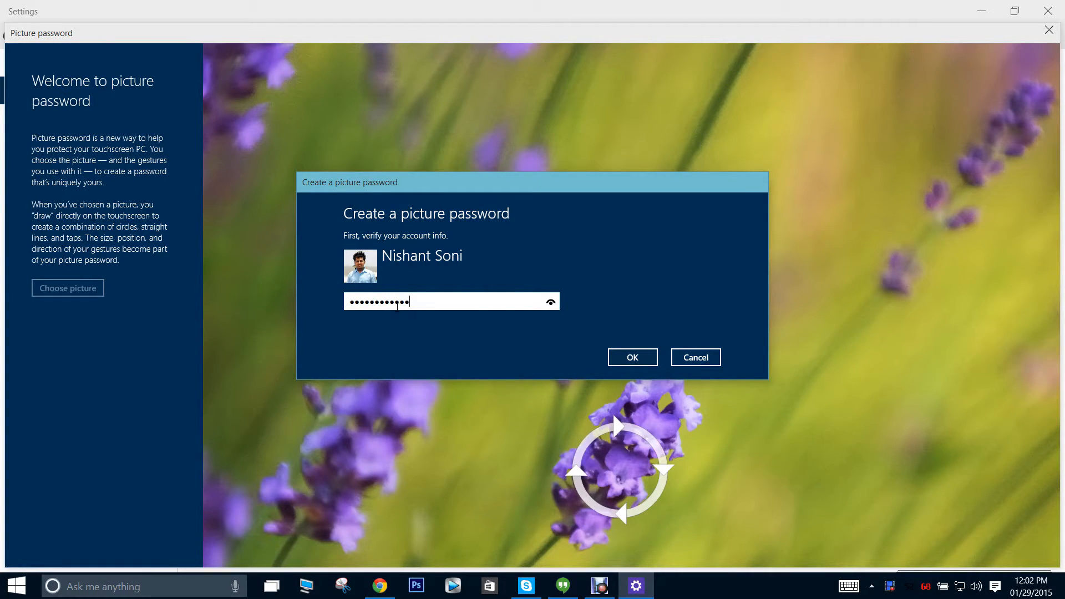
click(631, 356)
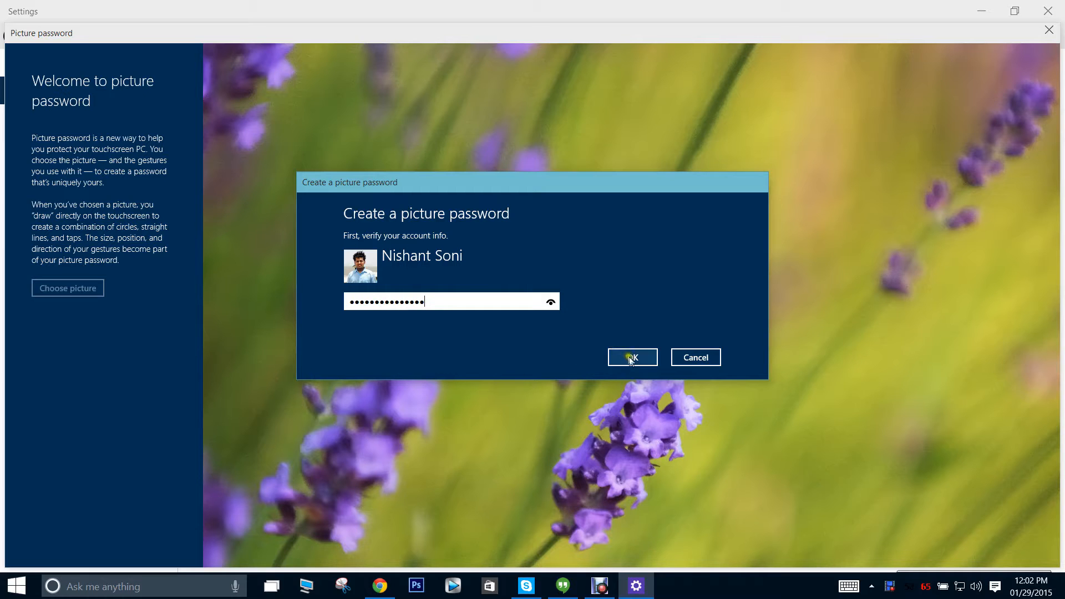
click(631, 357)
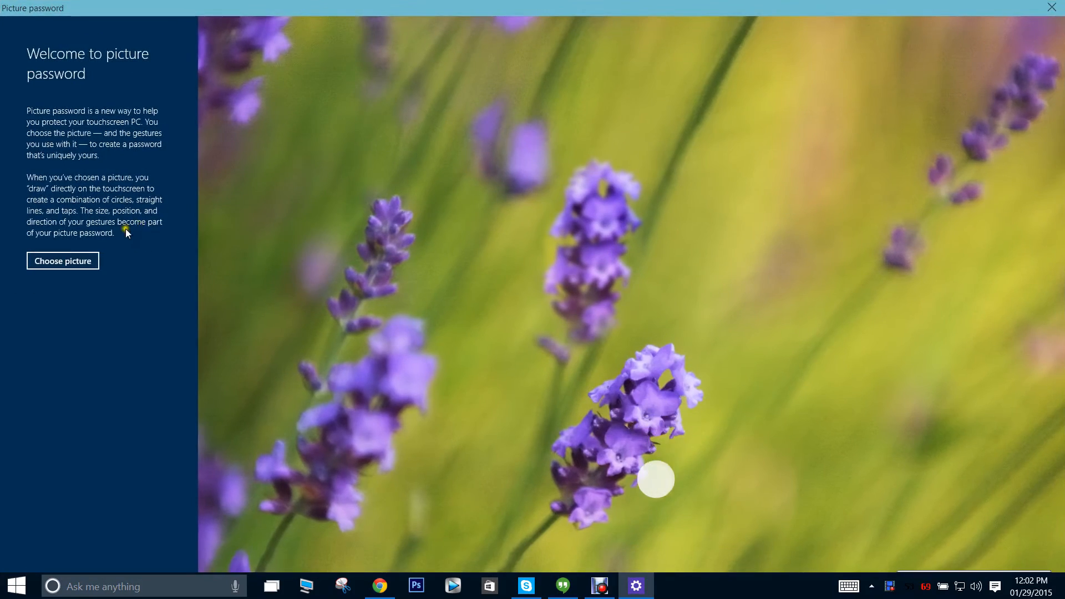
Step: Choose a picture and browse the Pictures > Wallpapers folder images
click(62, 260)
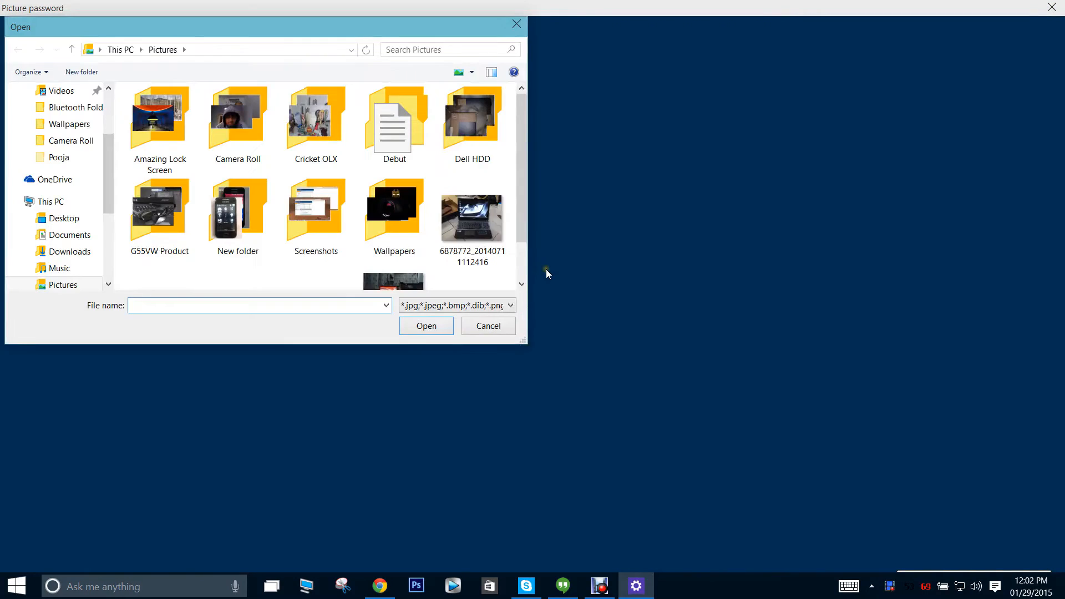
click(394, 211)
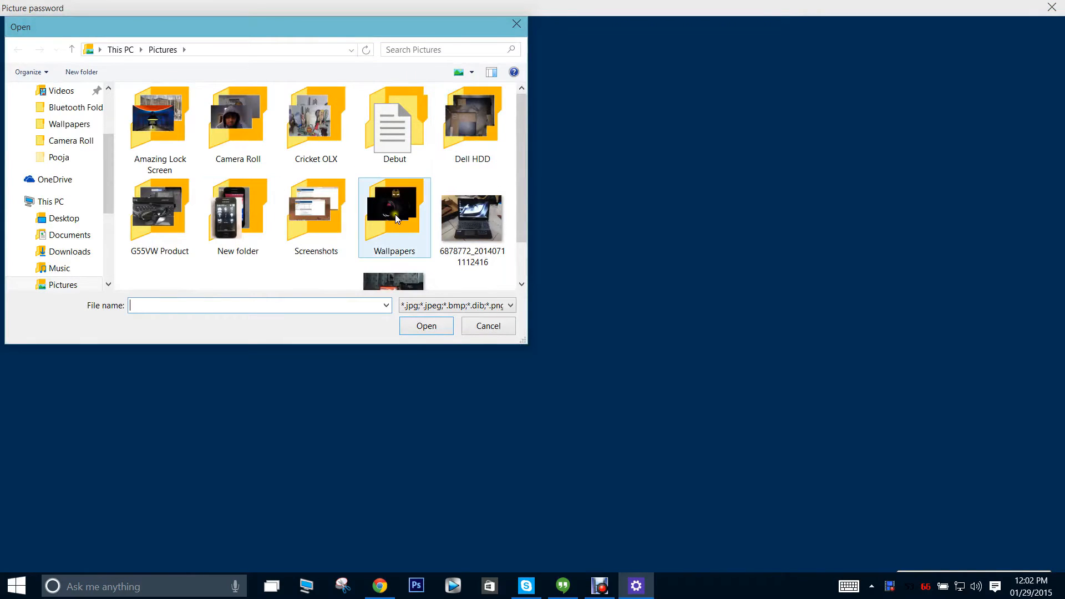
double_click(394, 204)
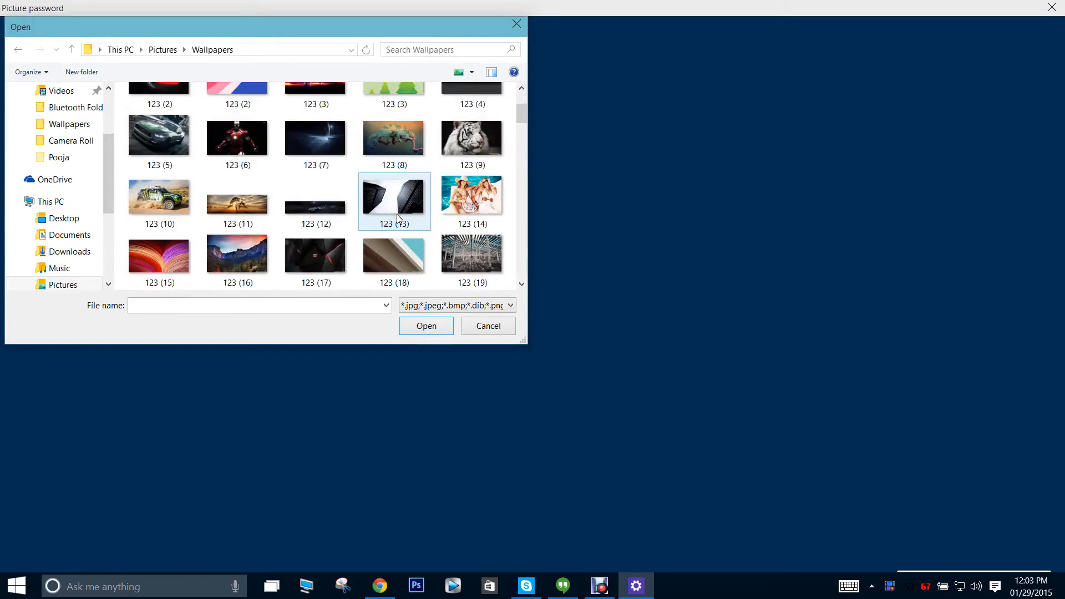
scroll(down, 3)
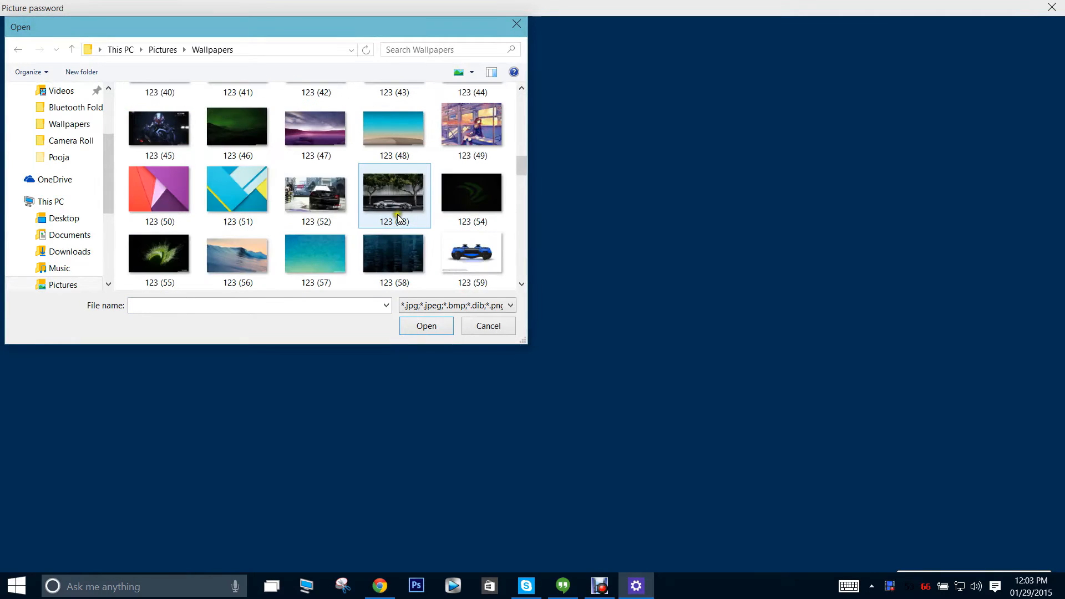
scroll(down, 3)
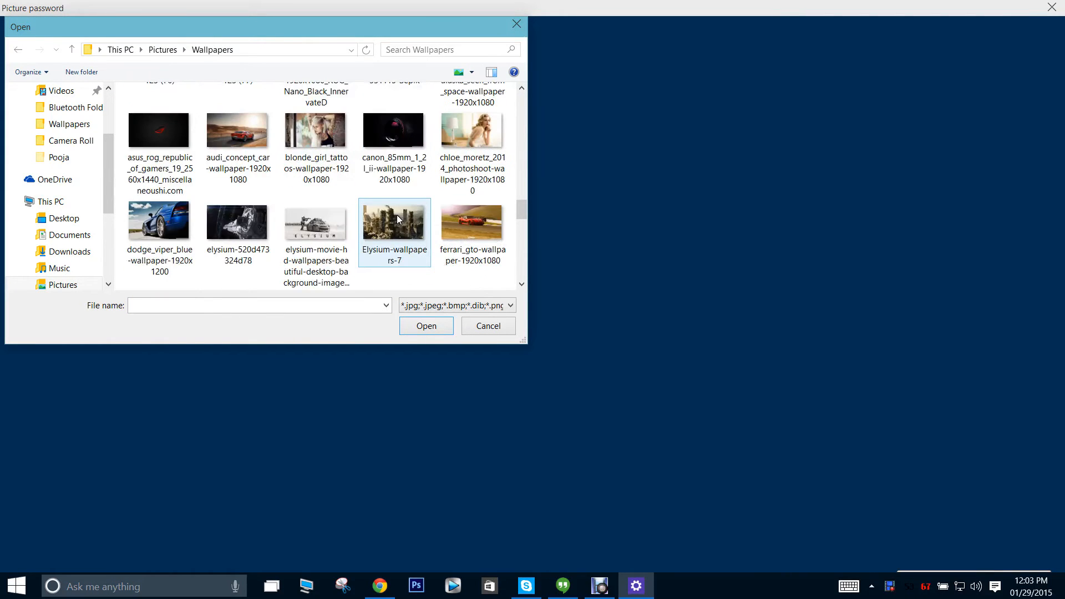
scroll(down, 3)
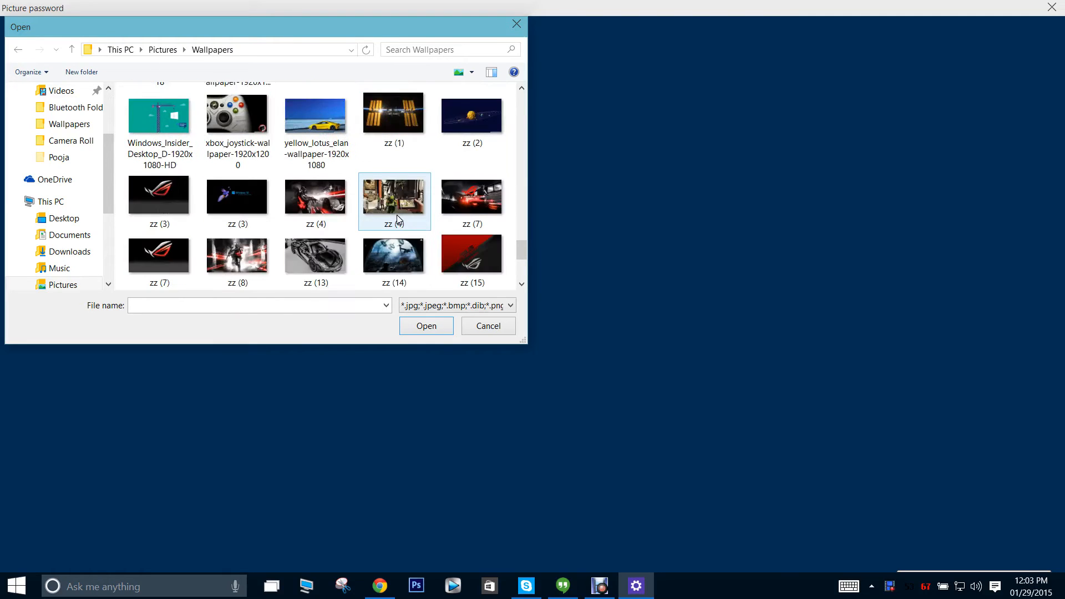
scroll(down, 3)
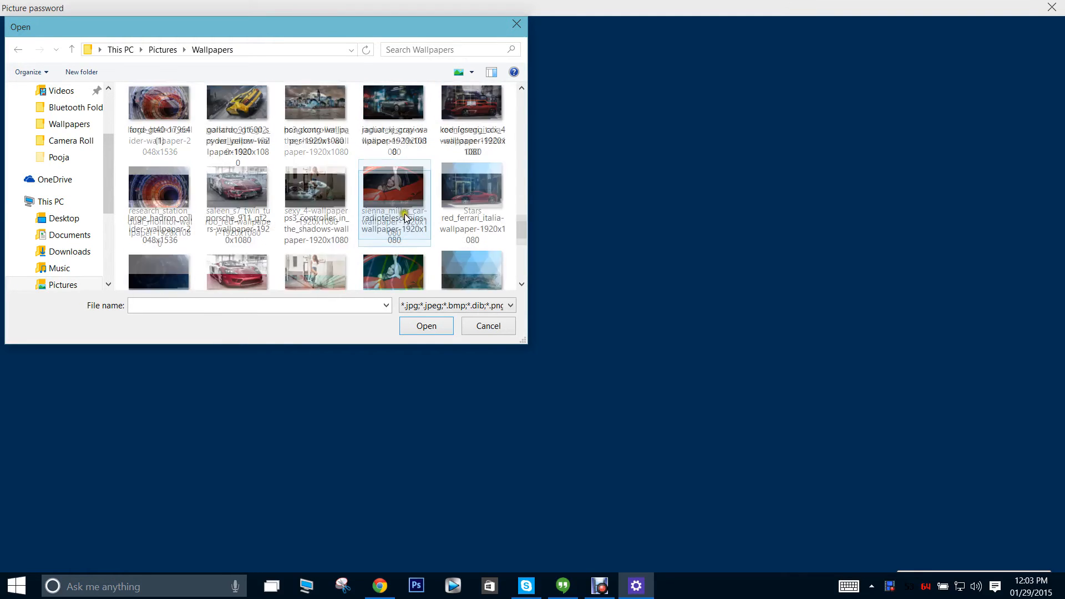
scroll(down, 3)
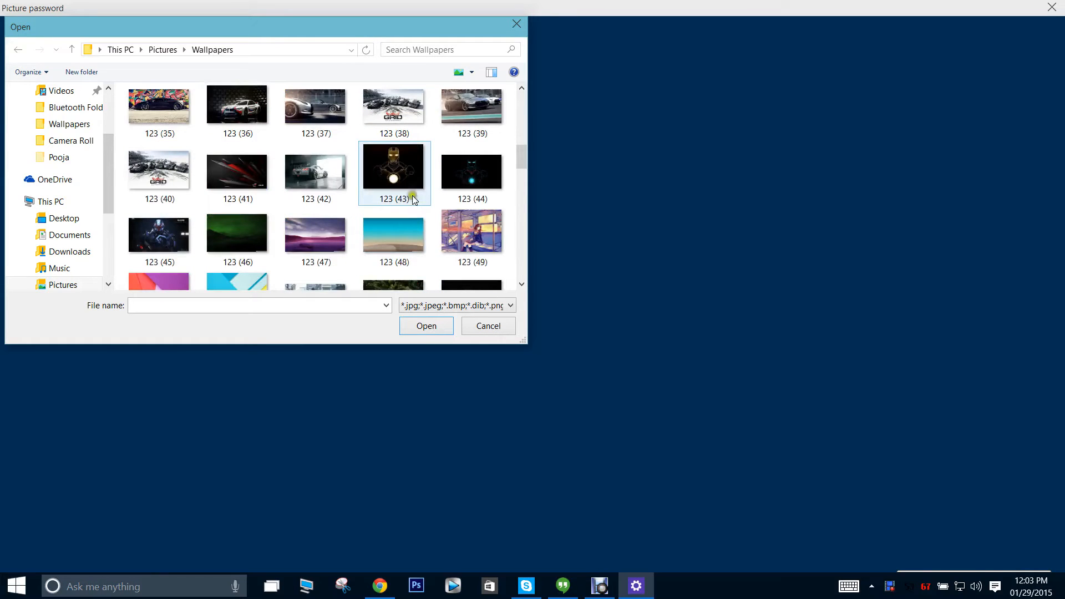
Step: Open the Iron Man image 123 (43) and accept it with Use this picture
click(426, 326)
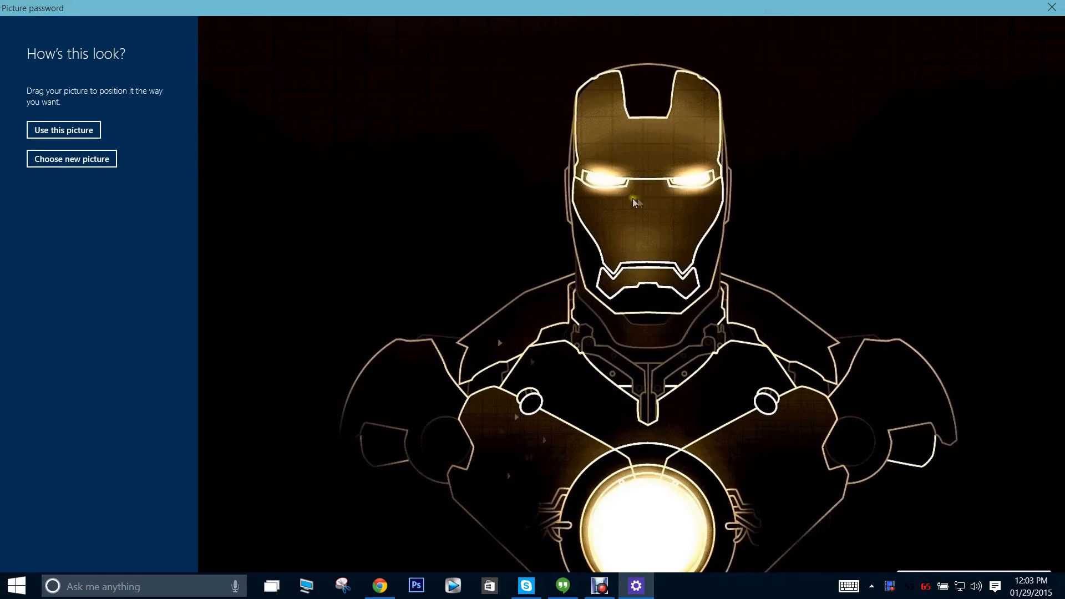
mouse_move(71, 148)
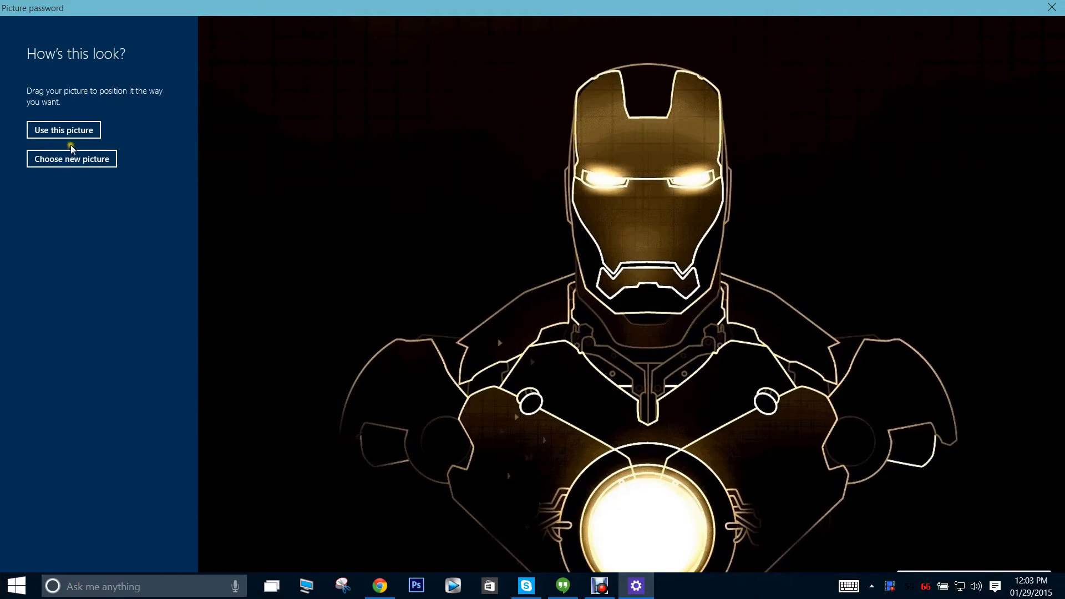
click(63, 130)
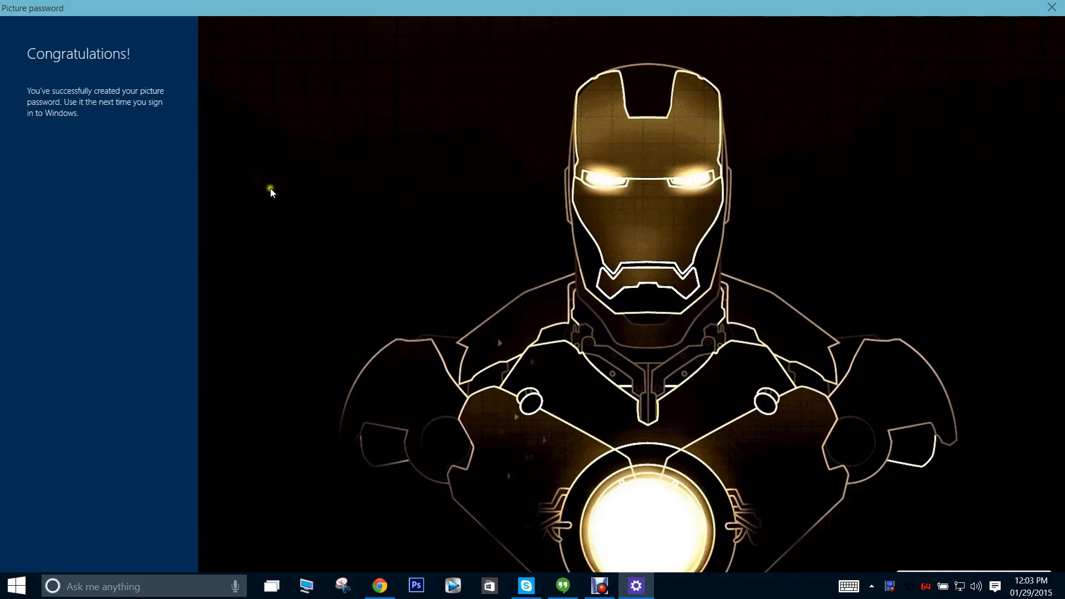
mouse_move(64, 87)
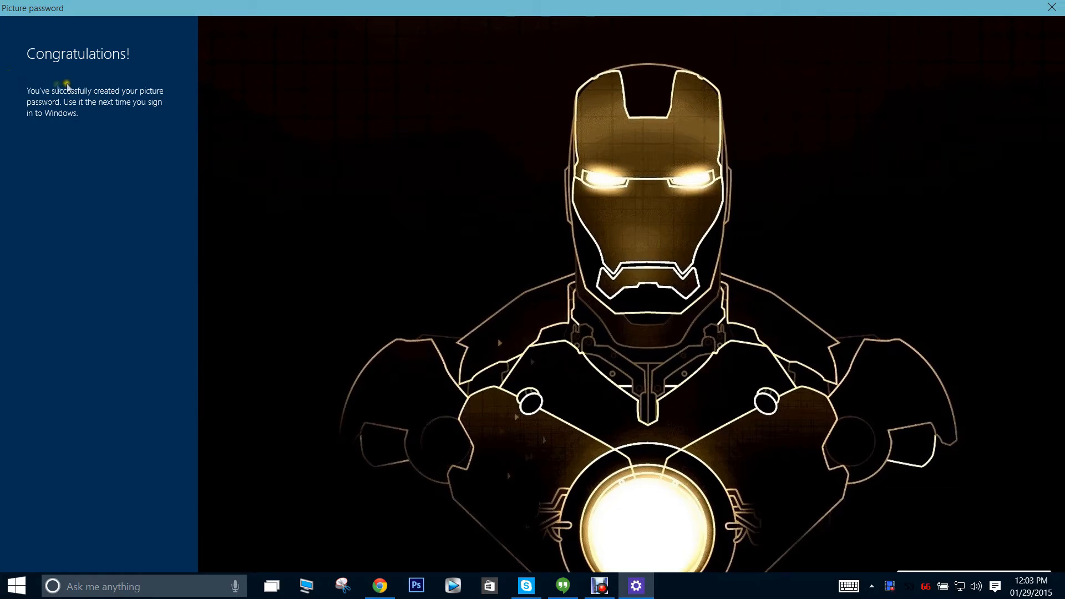
mouse_move(34, 105)
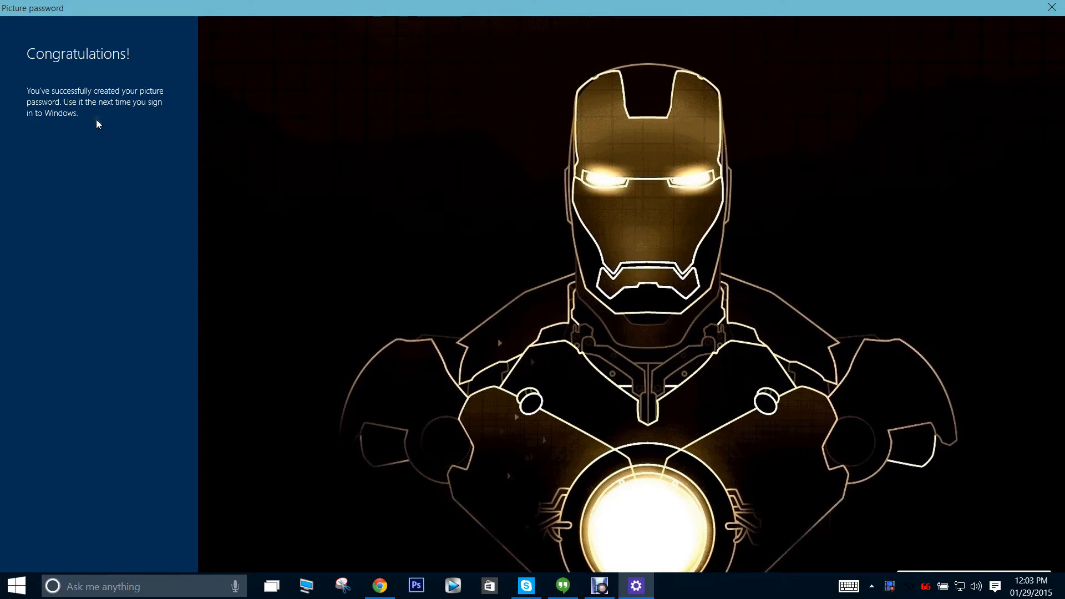
mouse_move(111, 110)
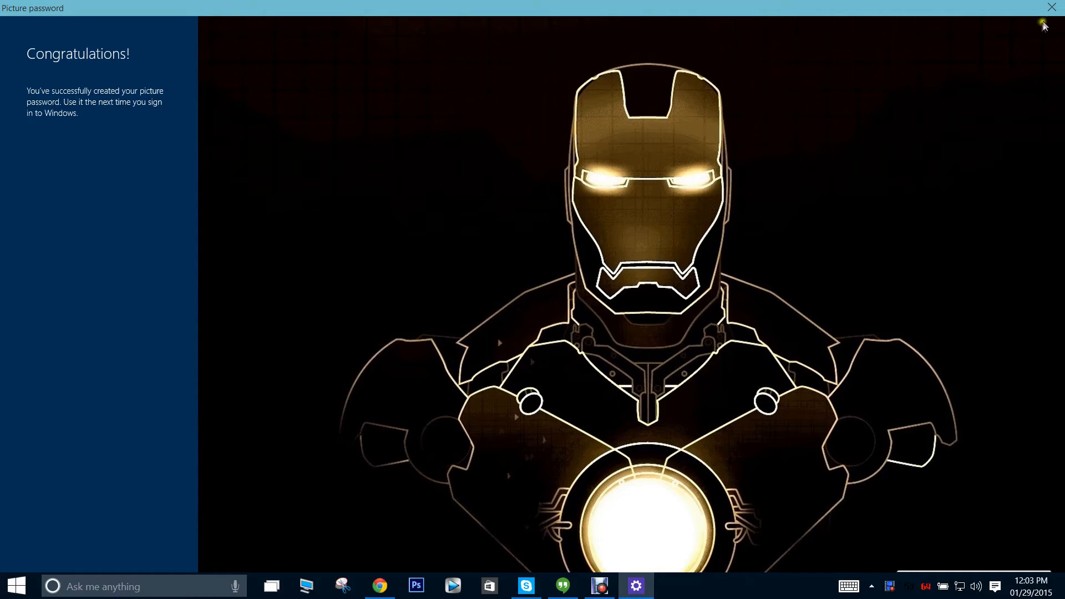
mouse_move(846, 37)
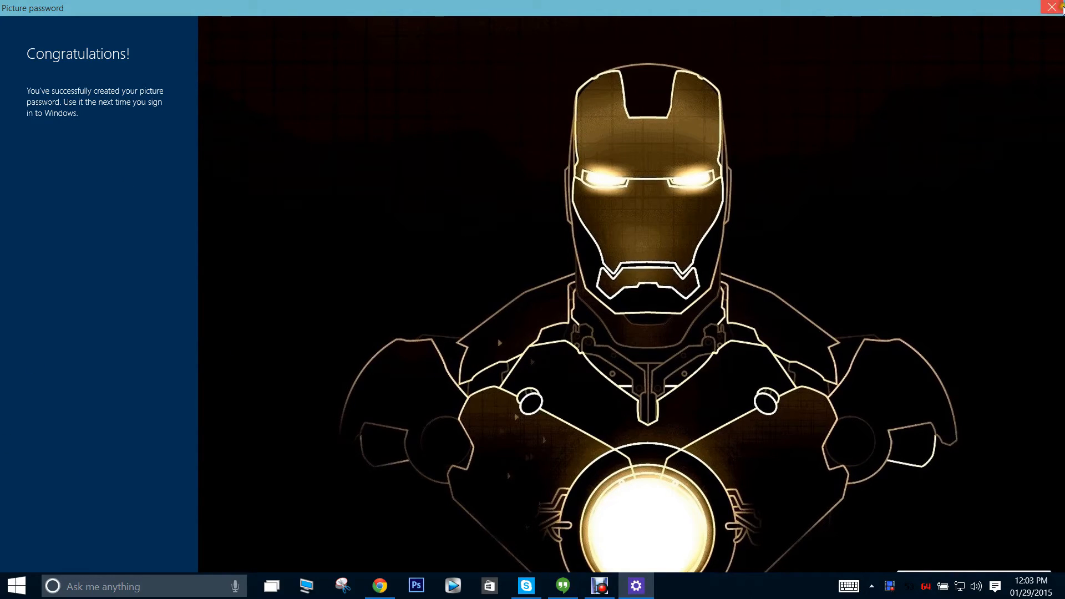
mouse_move(1052, 8)
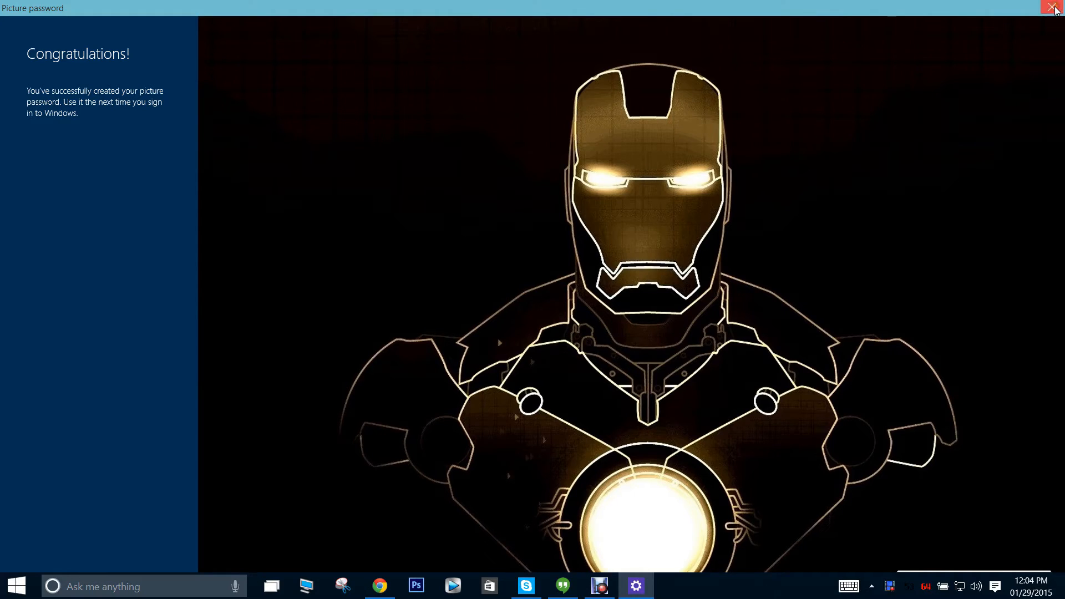
mouse_move(1053, 9)
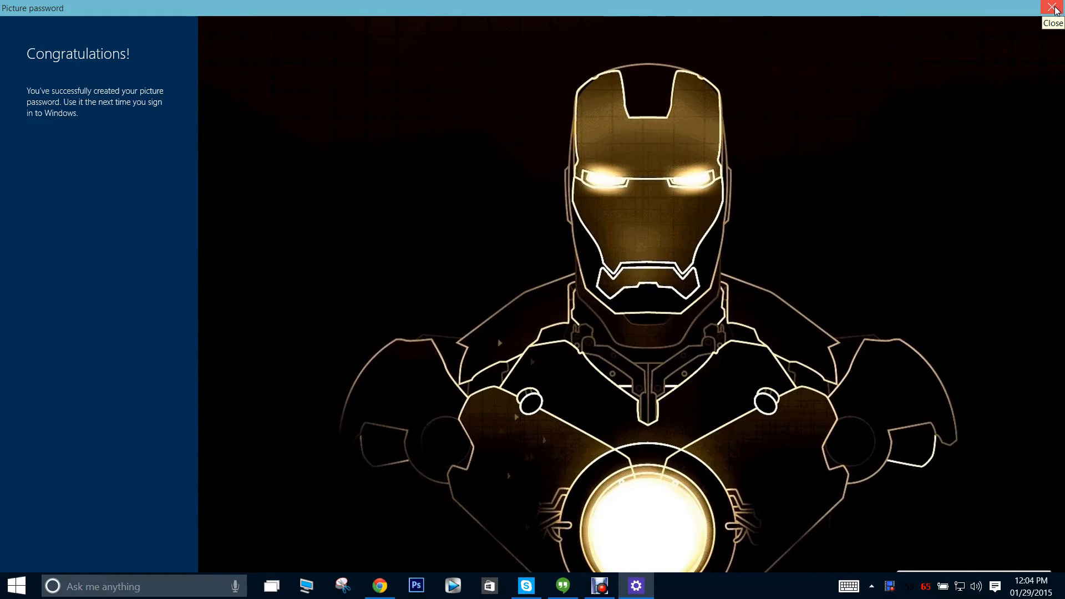
mouse_move(102, 529)
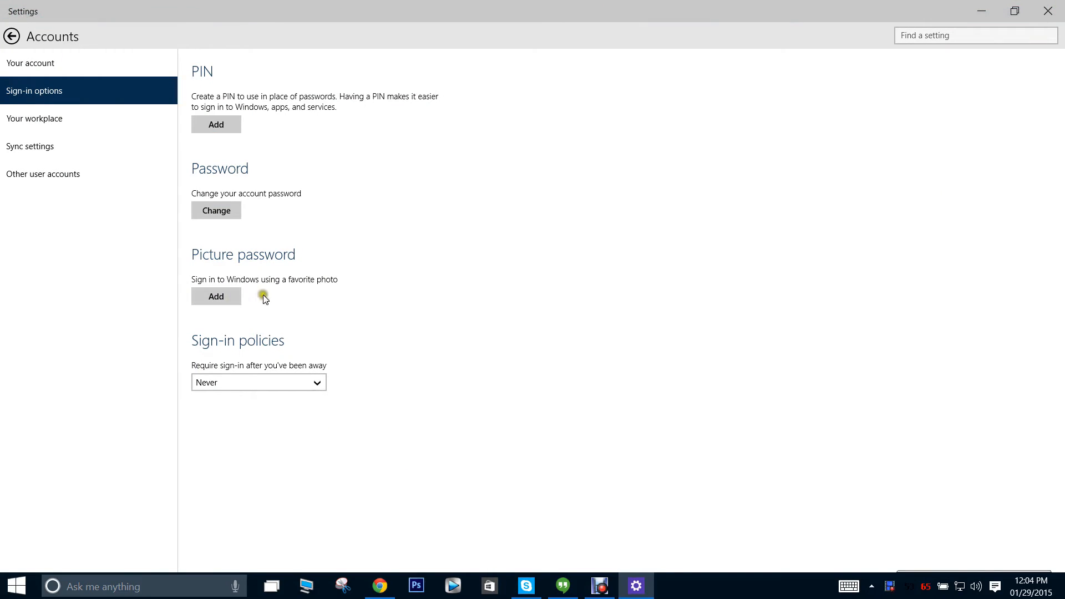
mouse_move(305, 307)
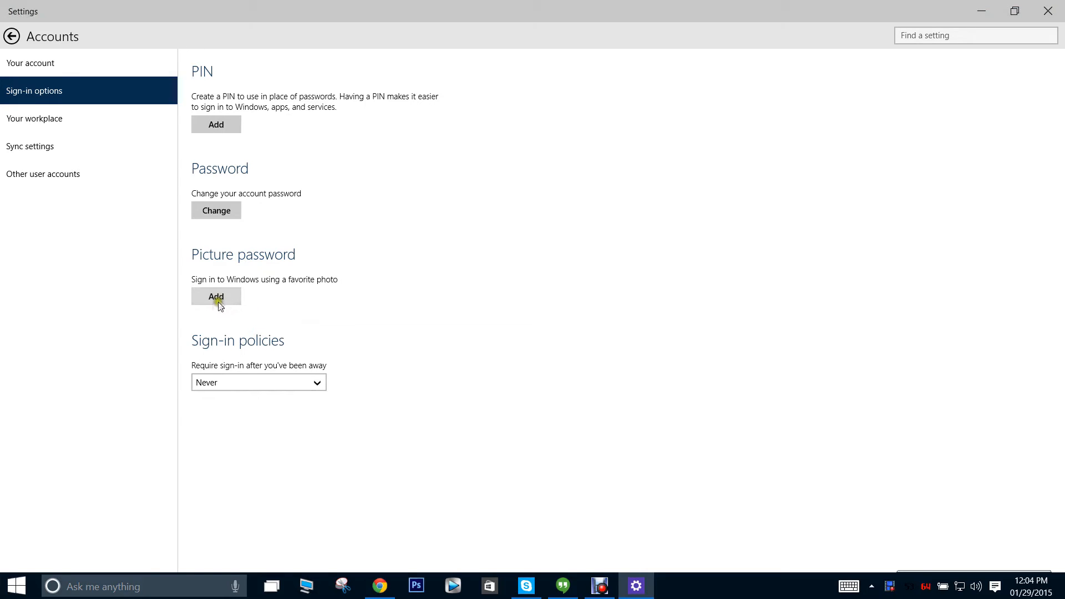
Step: Begin a new picture password via Add under Picture password
click(216, 297)
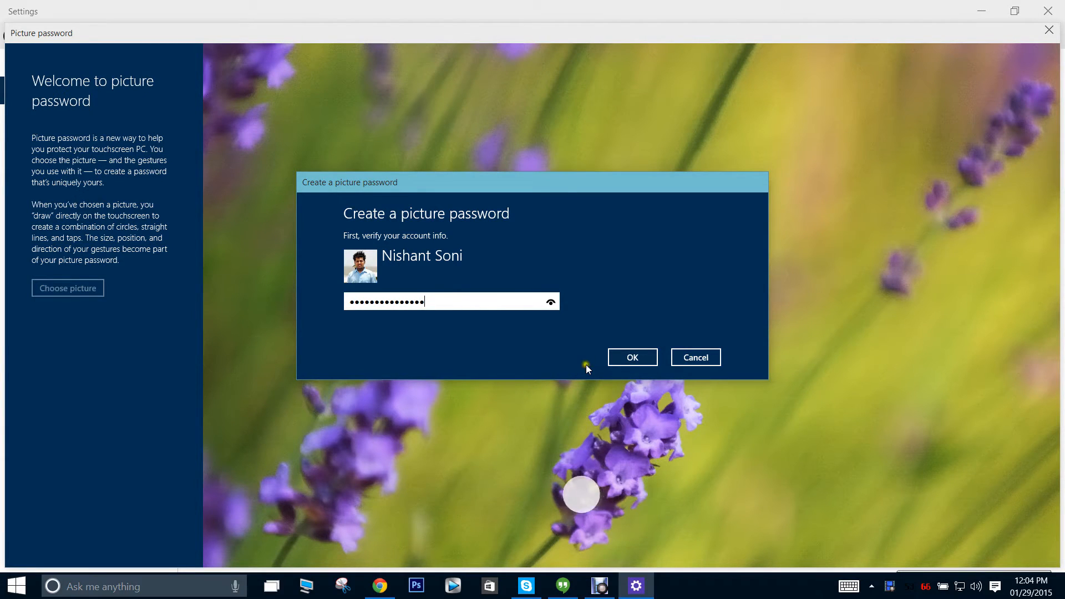
Step: Confirm verification, pick the Iron Man image from Wallpapers, and draw the gestures
click(632, 356)
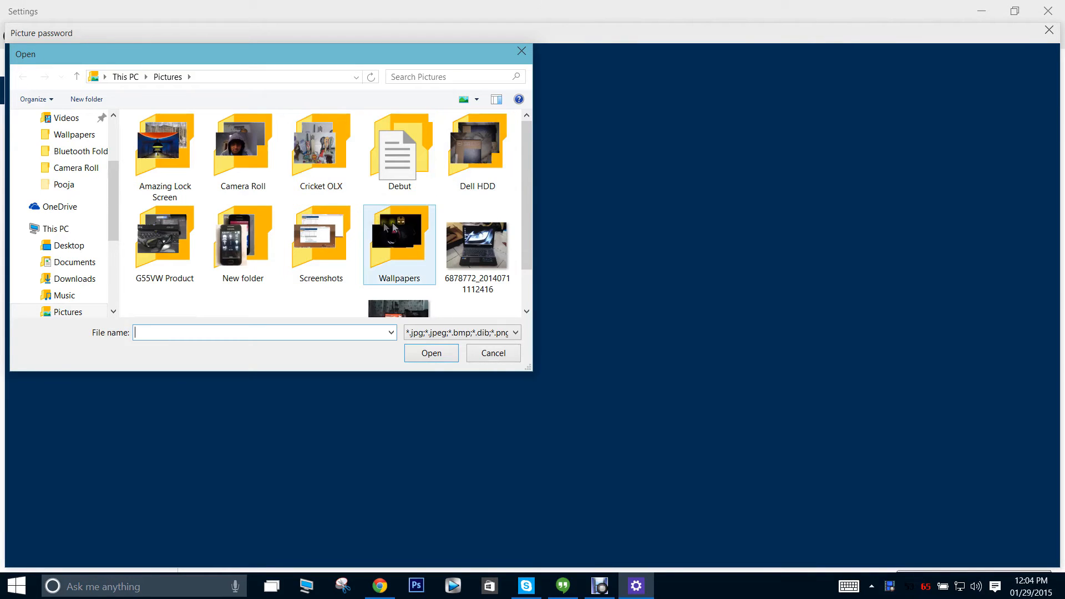
double_click(399, 234)
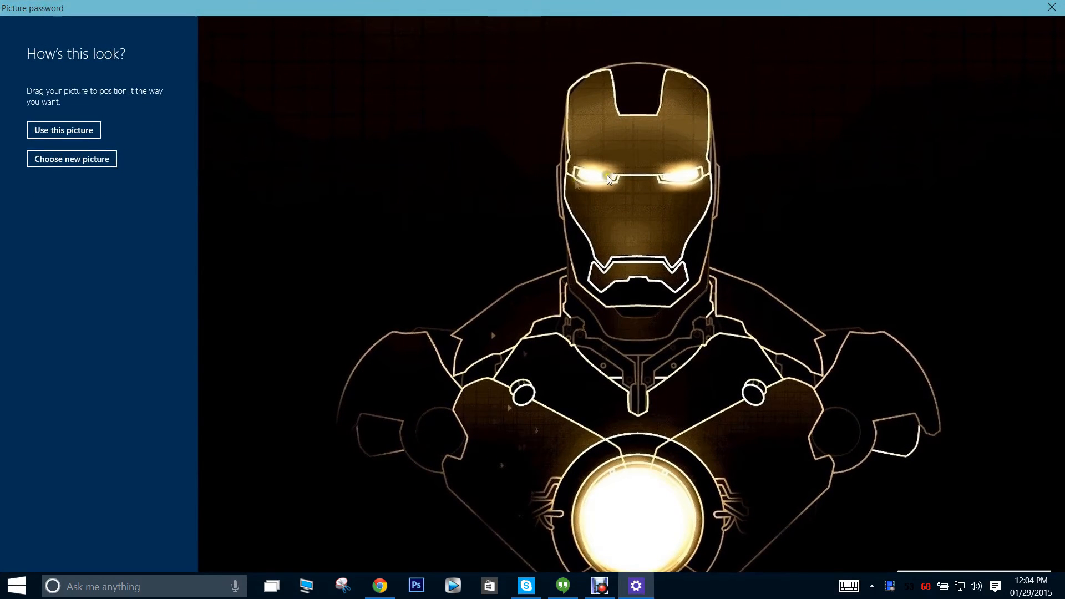
click(63, 129)
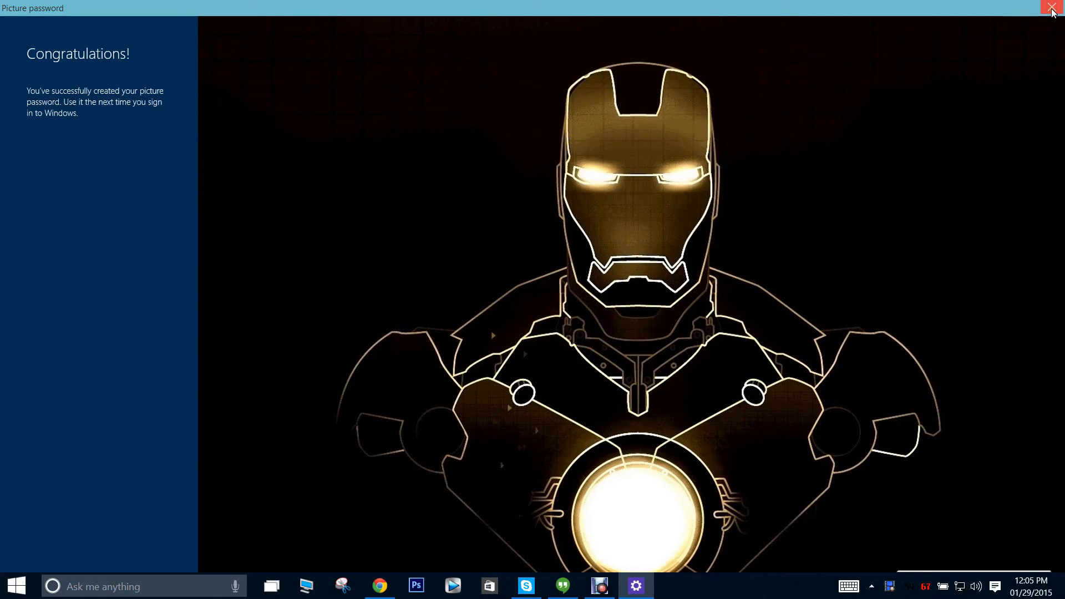
mouse_move(1052, 12)
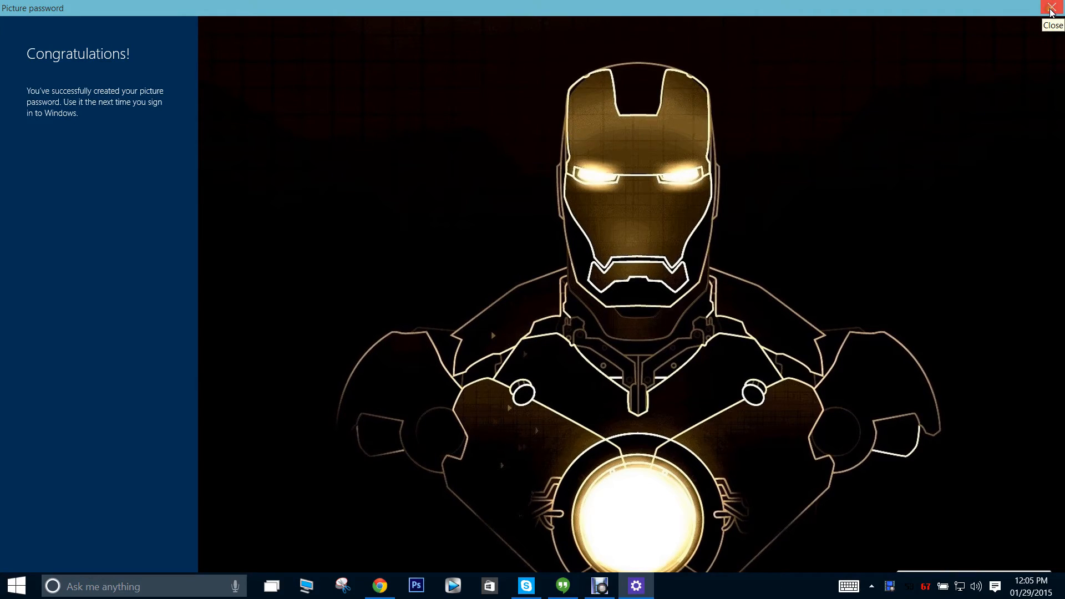
mouse_move(342, 13)
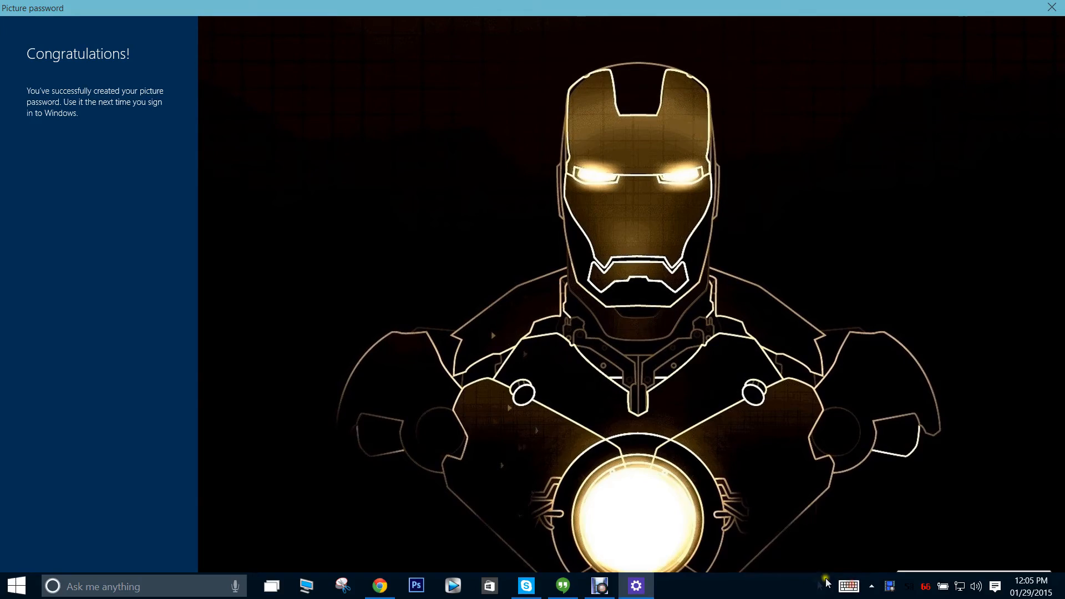
Step: Show the touch keyboard from the taskbar notification area icon
click(848, 586)
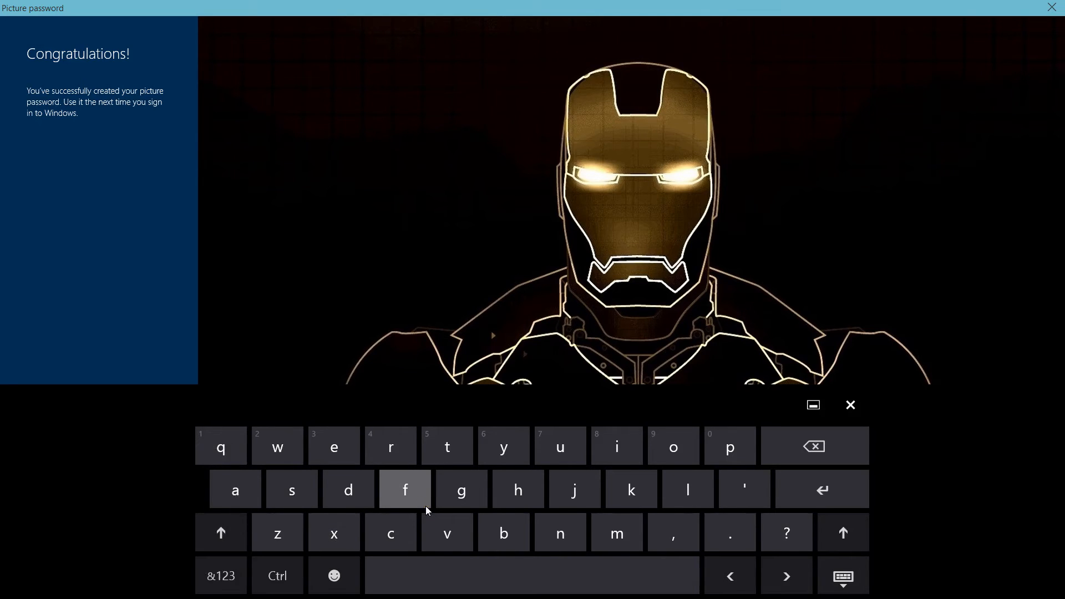
Step: Finish the picture password wizard and dismiss the touch keyboard
click(850, 405)
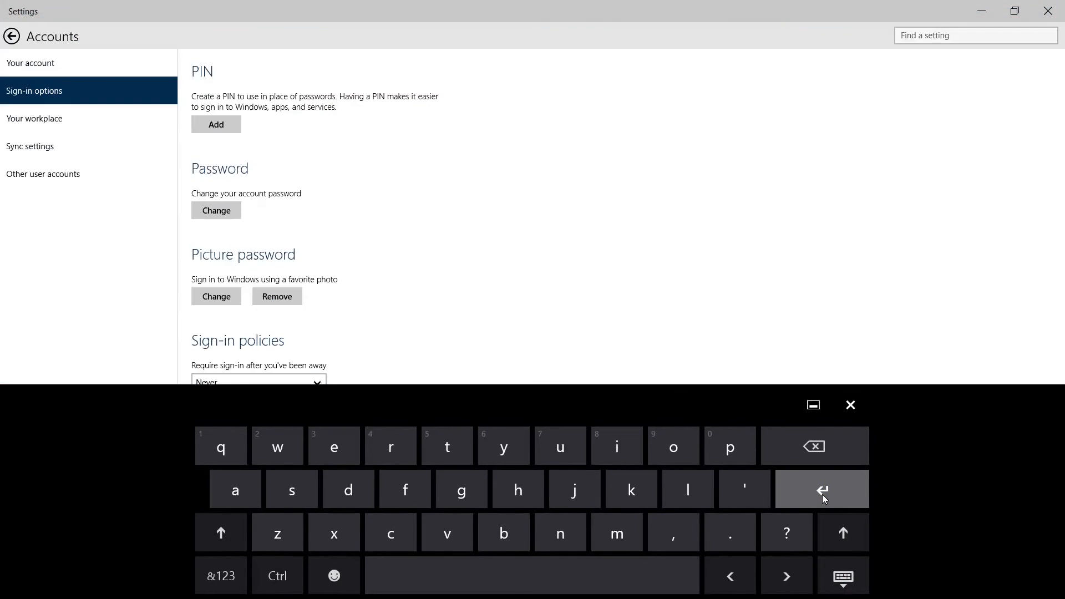
mouse_move(856, 492)
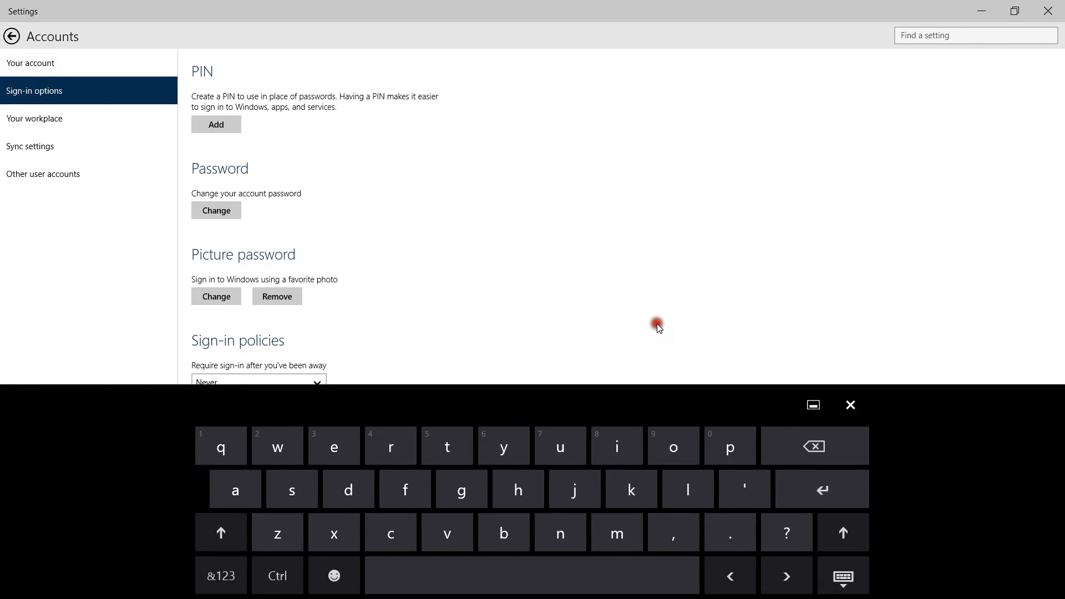
click(850, 405)
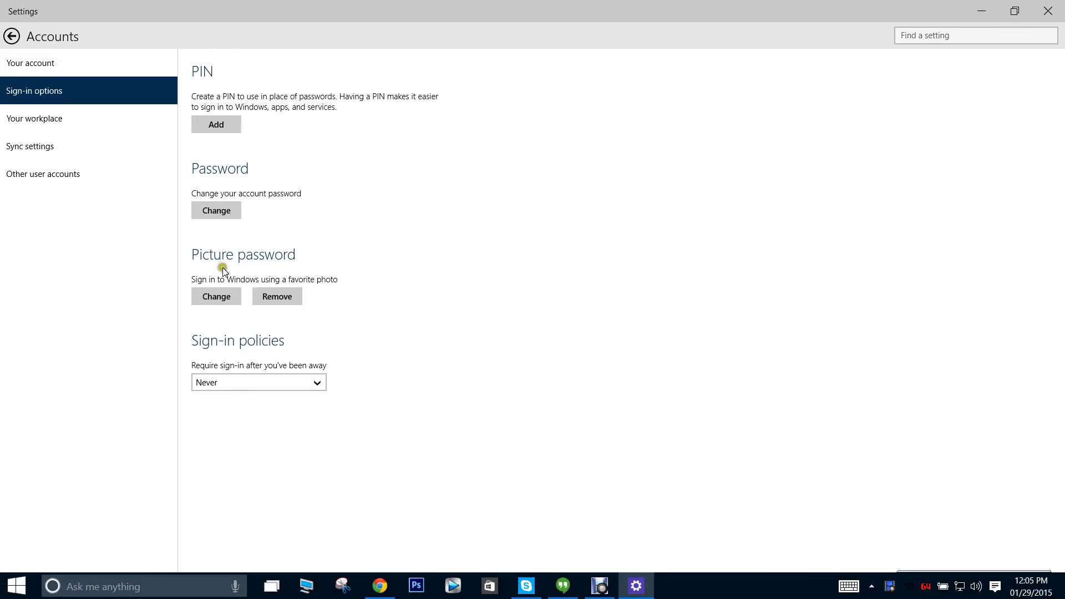
mouse_move(475, 358)
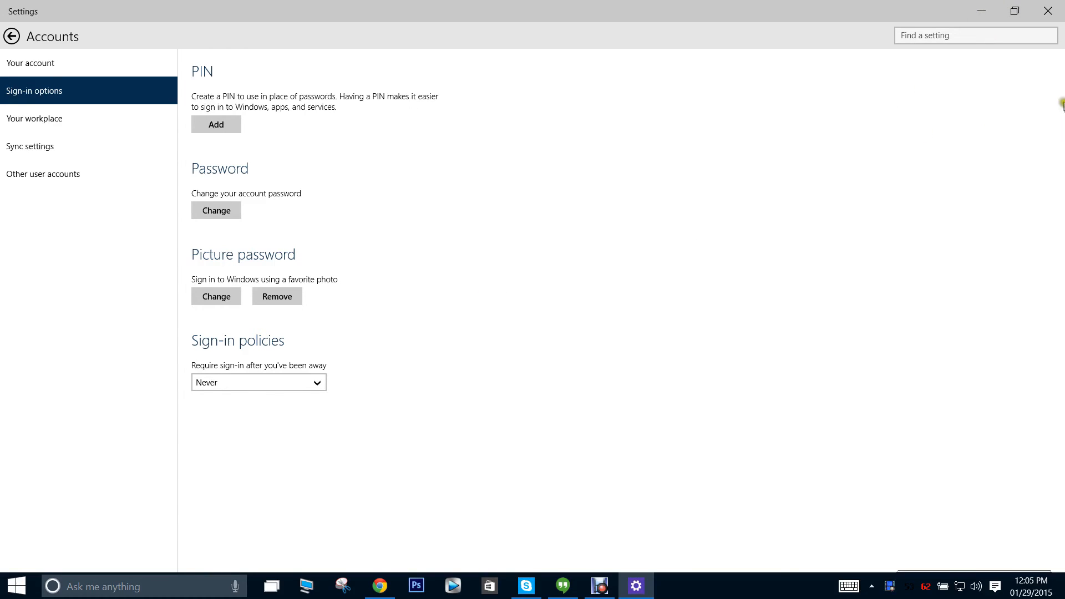
mouse_move(281, 114)
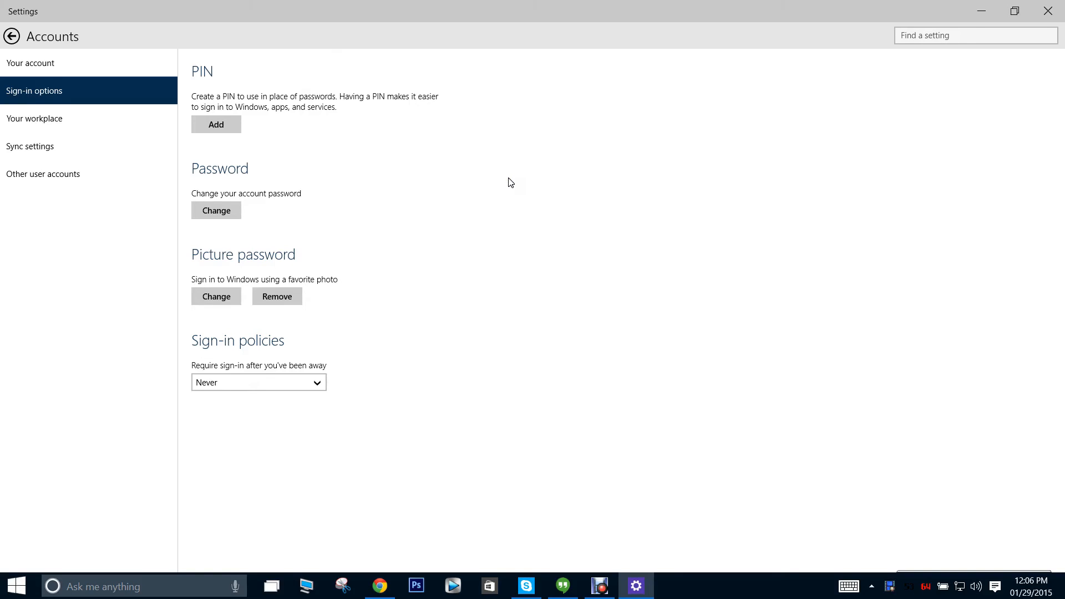
mouse_move(516, 178)
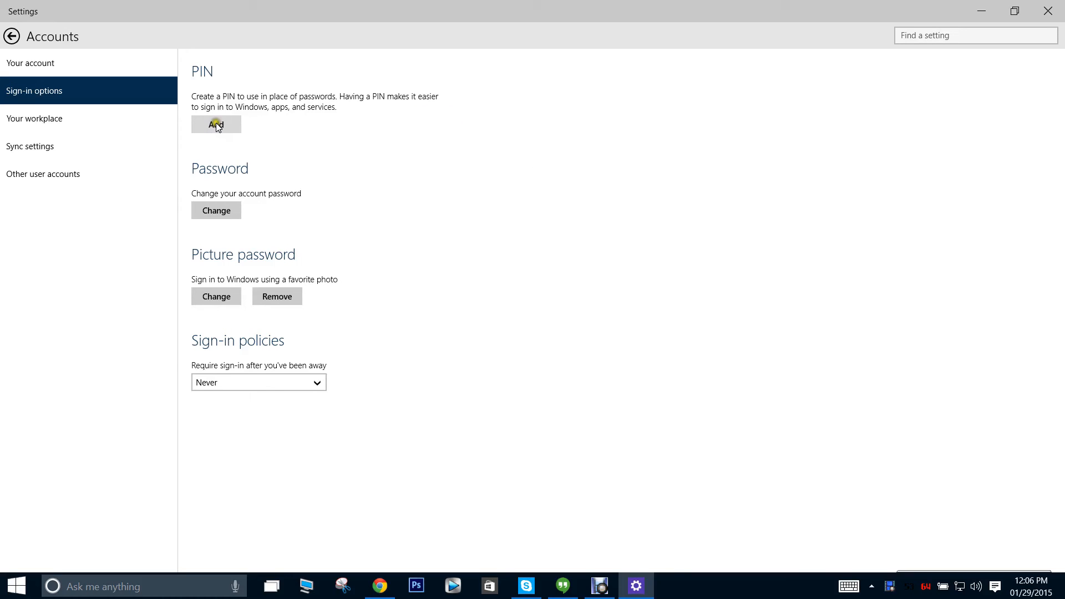
mouse_move(239, 136)
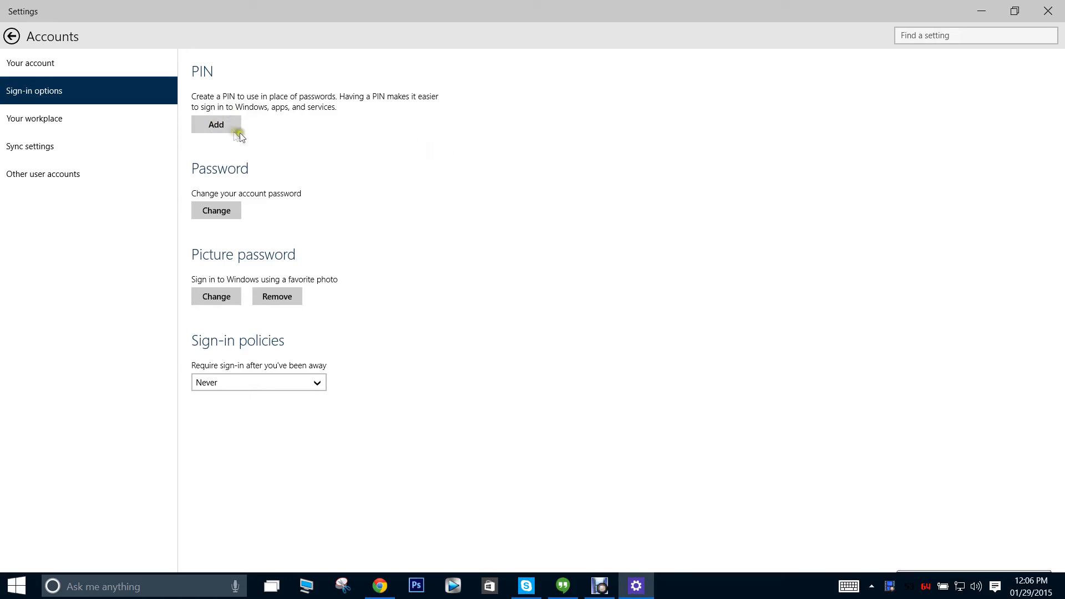
Step: Add a simple four-digit Windows PIN, entered twice, and confirm it
click(215, 124)
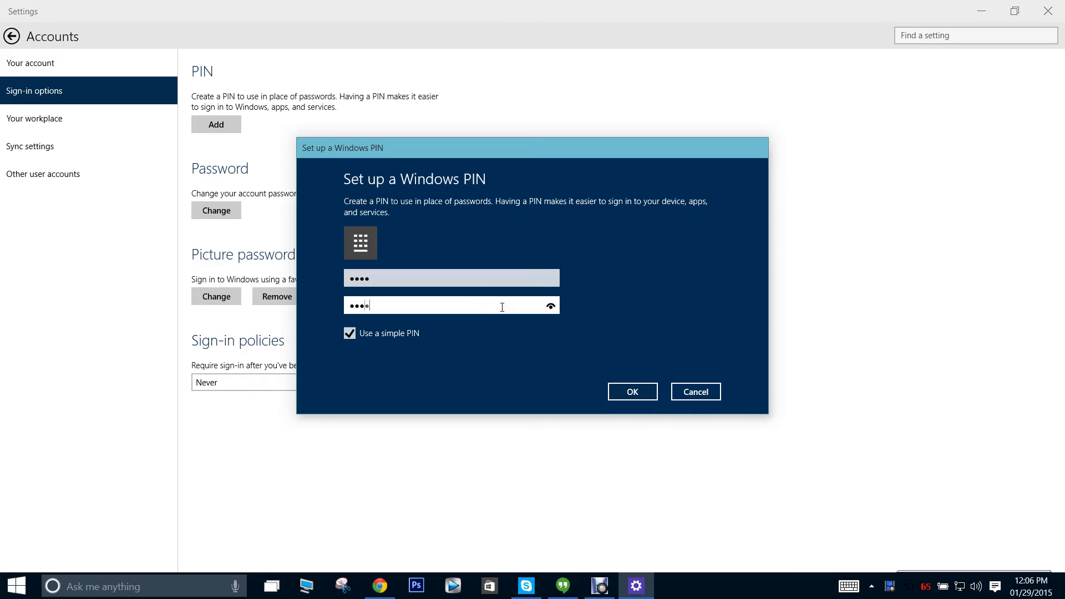
click(631, 391)
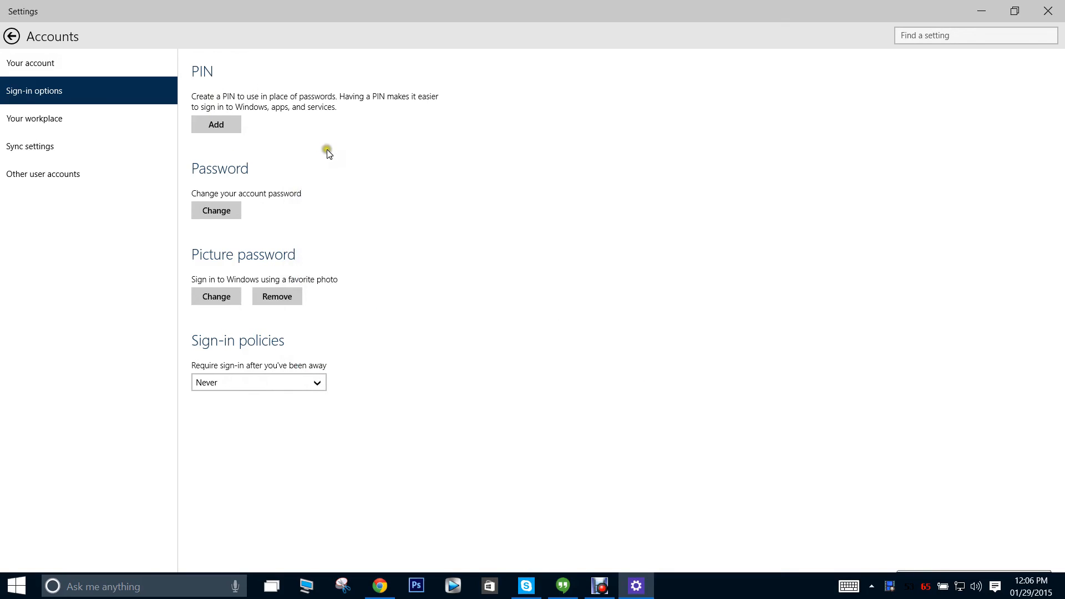
mouse_move(333, 152)
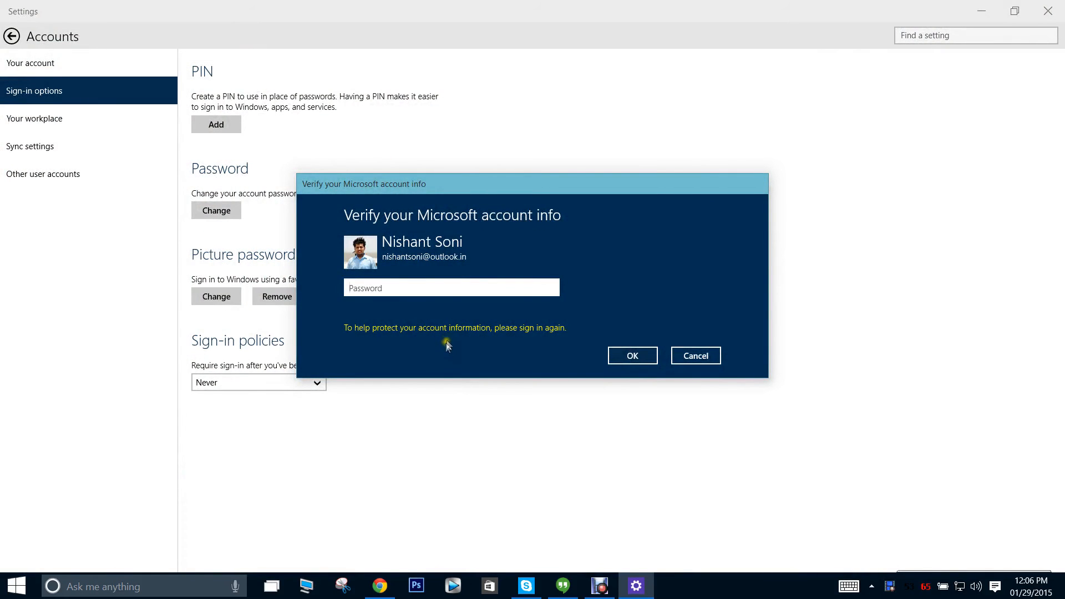
Step: Enter the Microsoft account password and confirm it to finish creating the Windows PIN
click(451, 287)
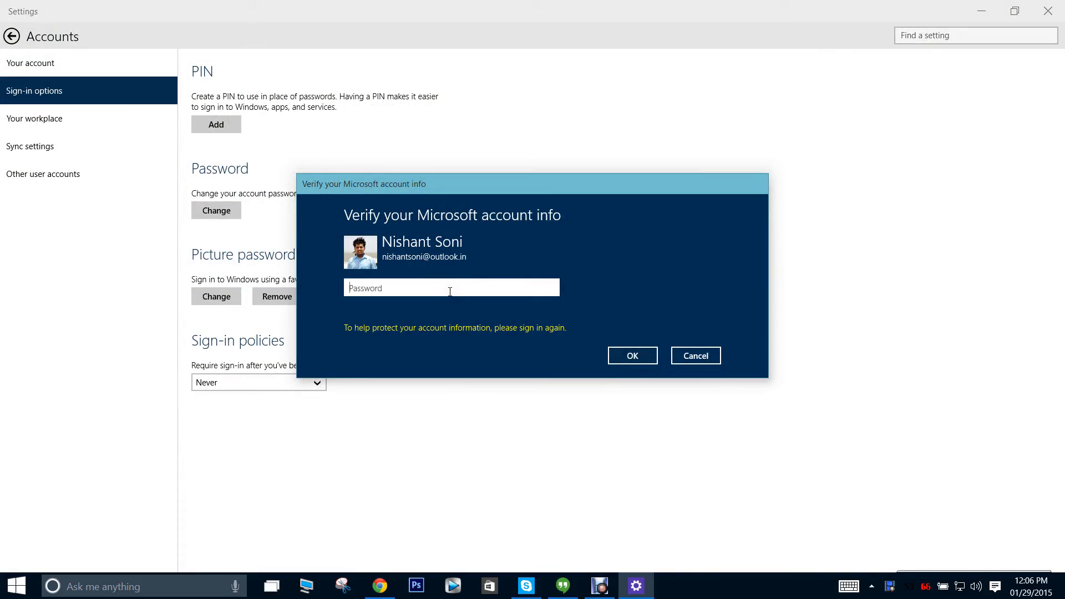
text(•)
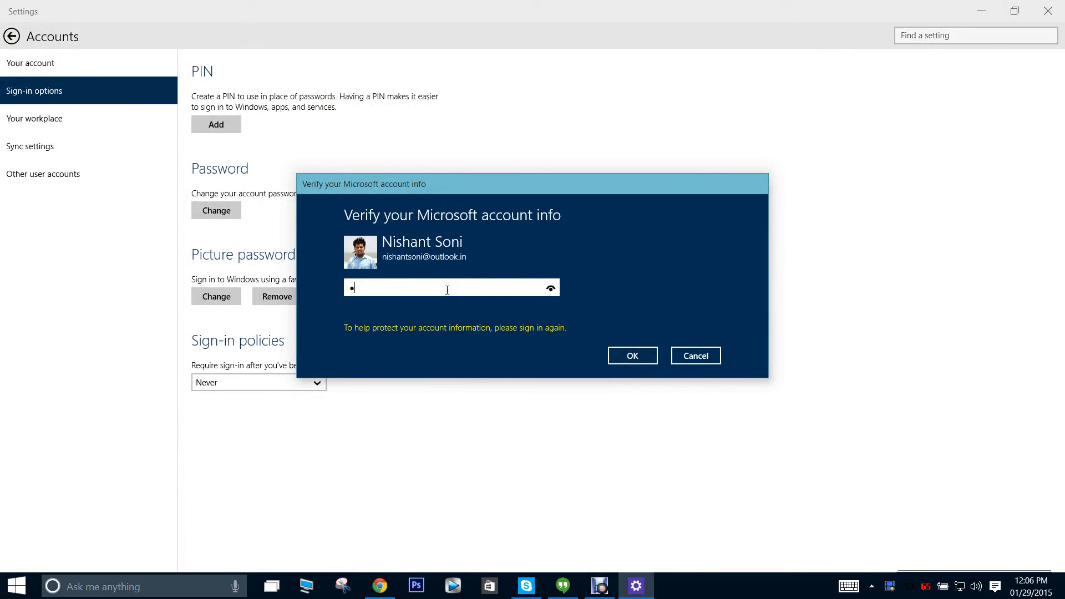
text(••)
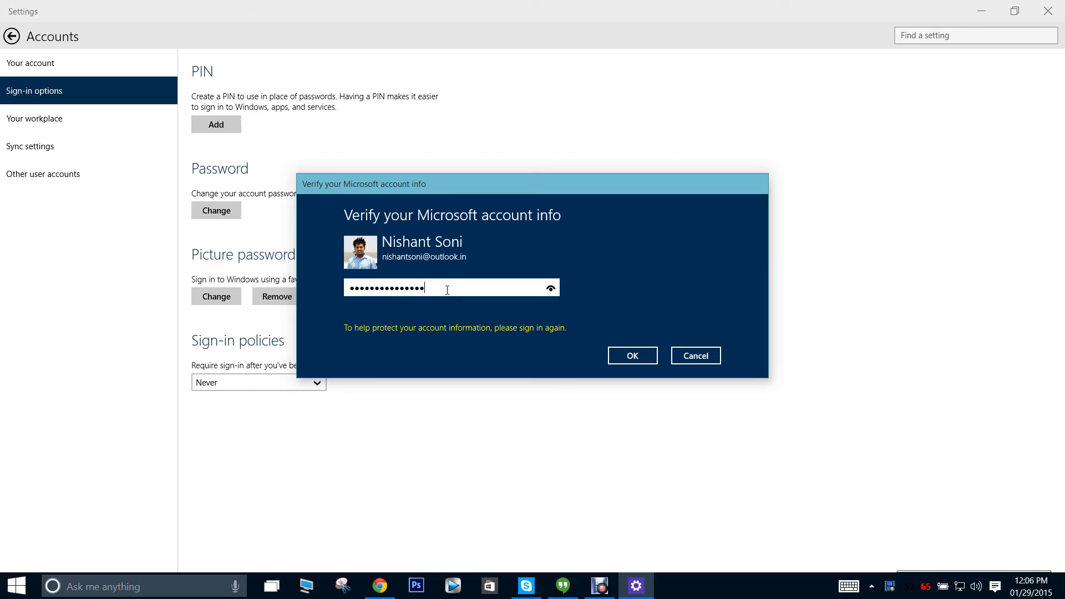
click(631, 355)
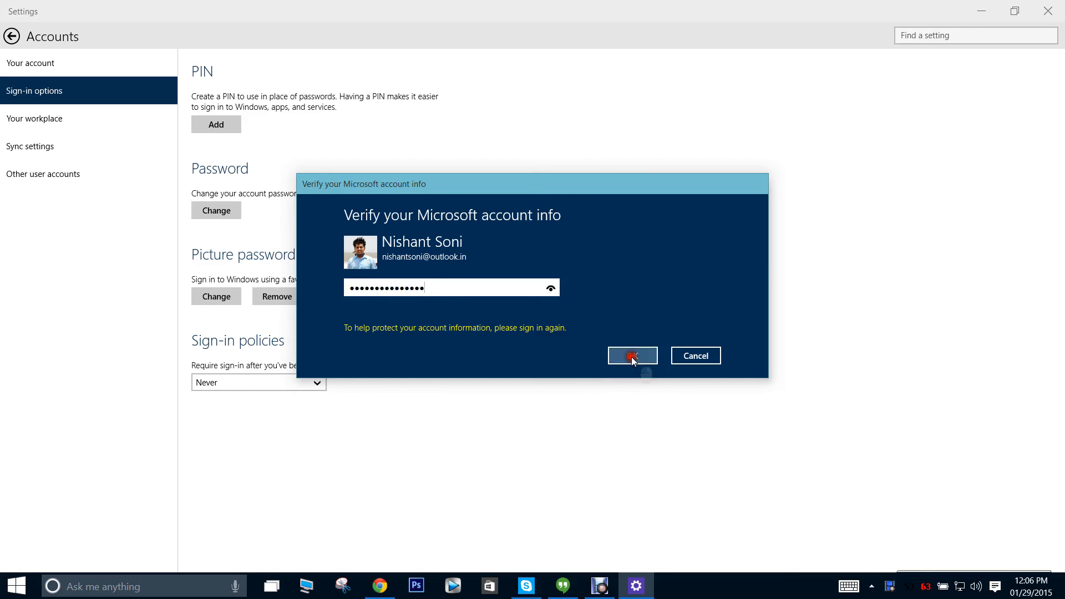
click(631, 355)
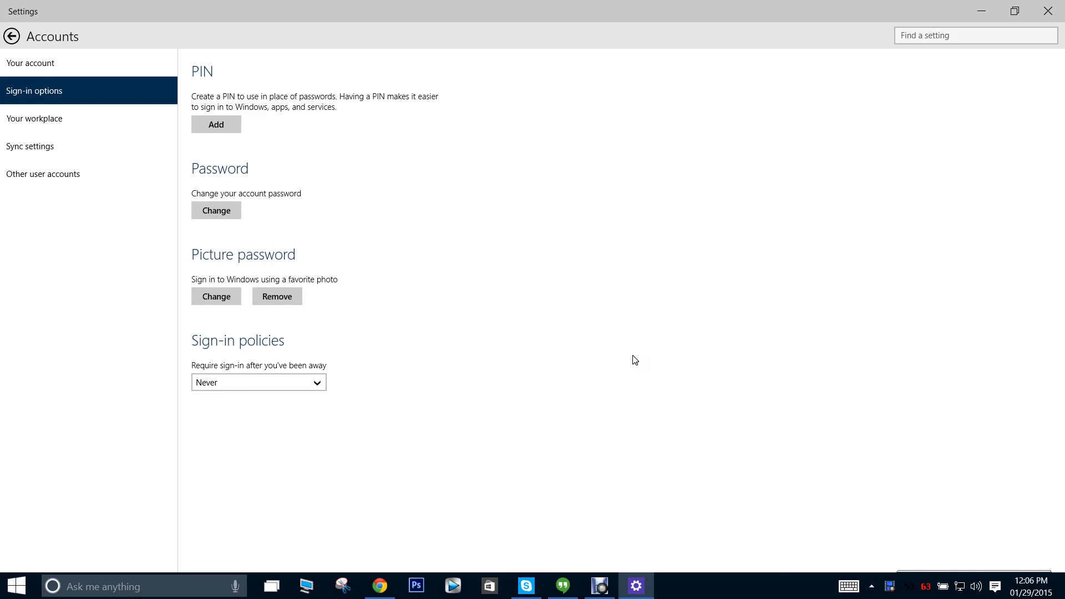
click(215, 124)
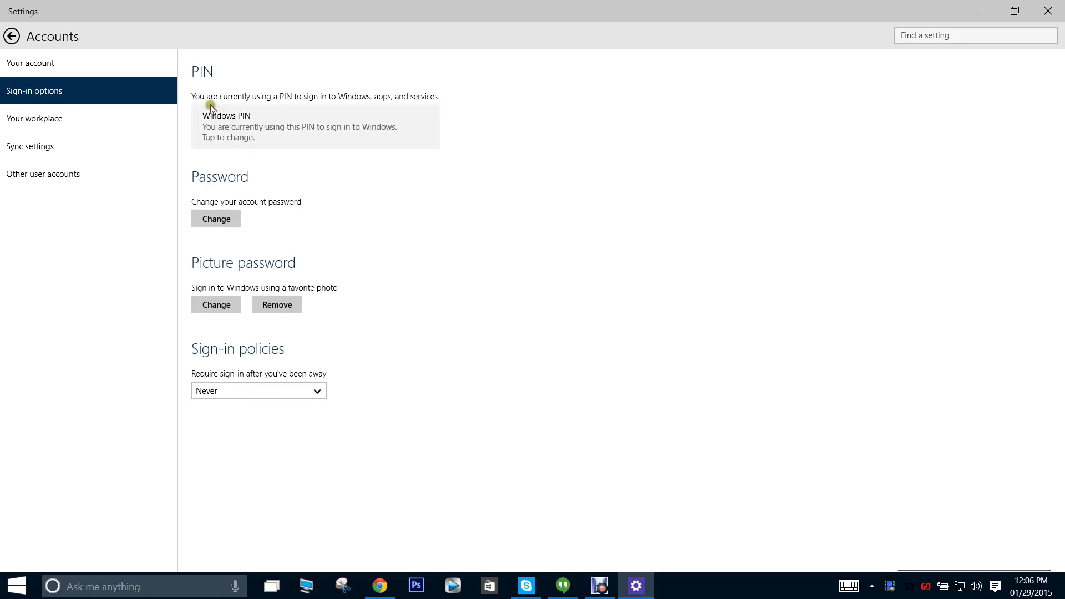
mouse_move(322, 142)
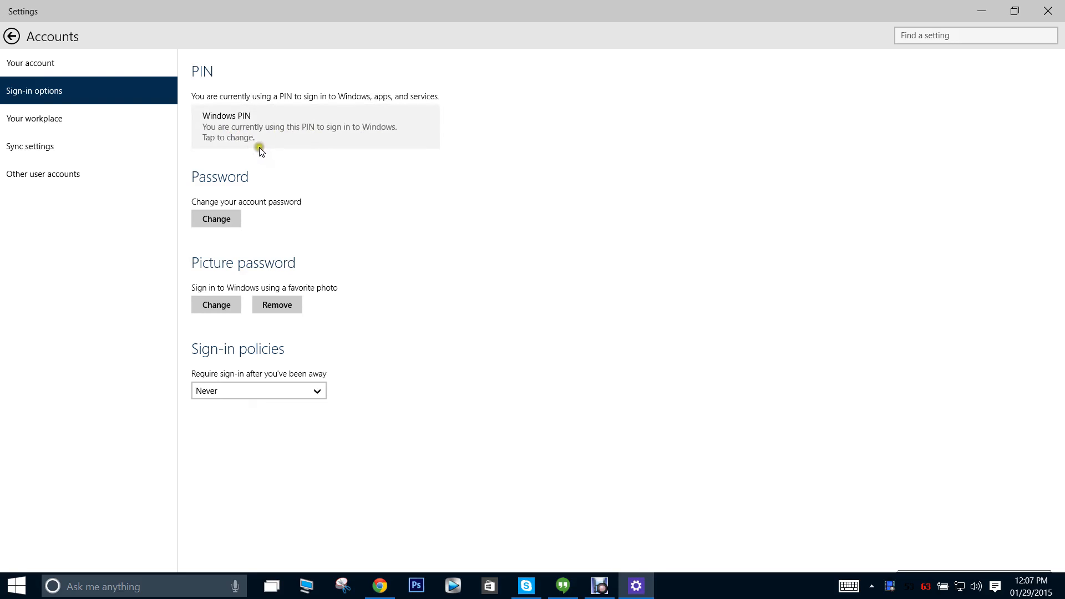
mouse_move(348, 153)
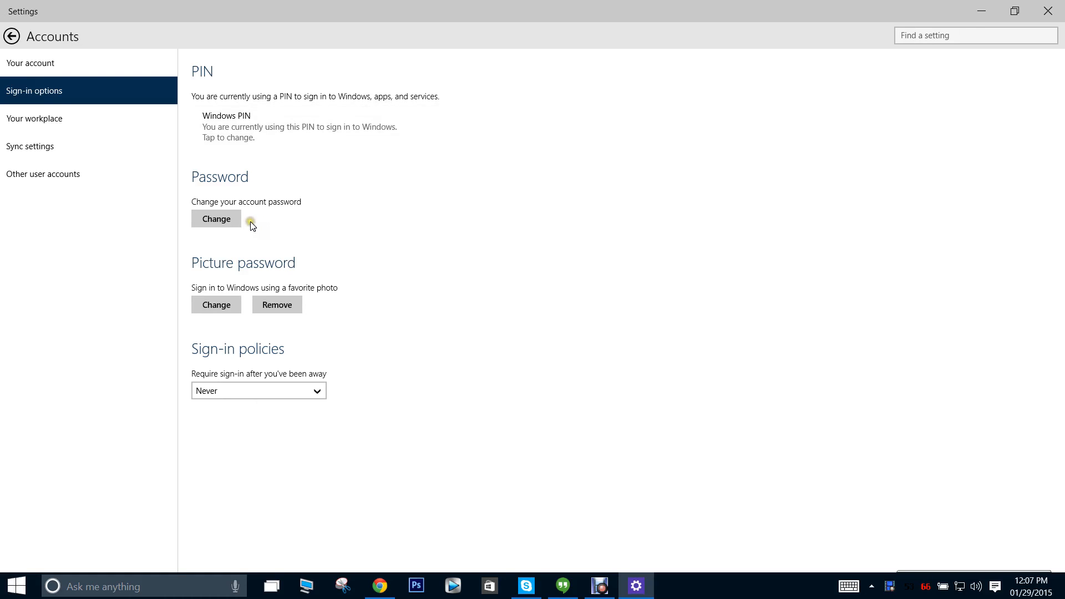
mouse_move(371, 127)
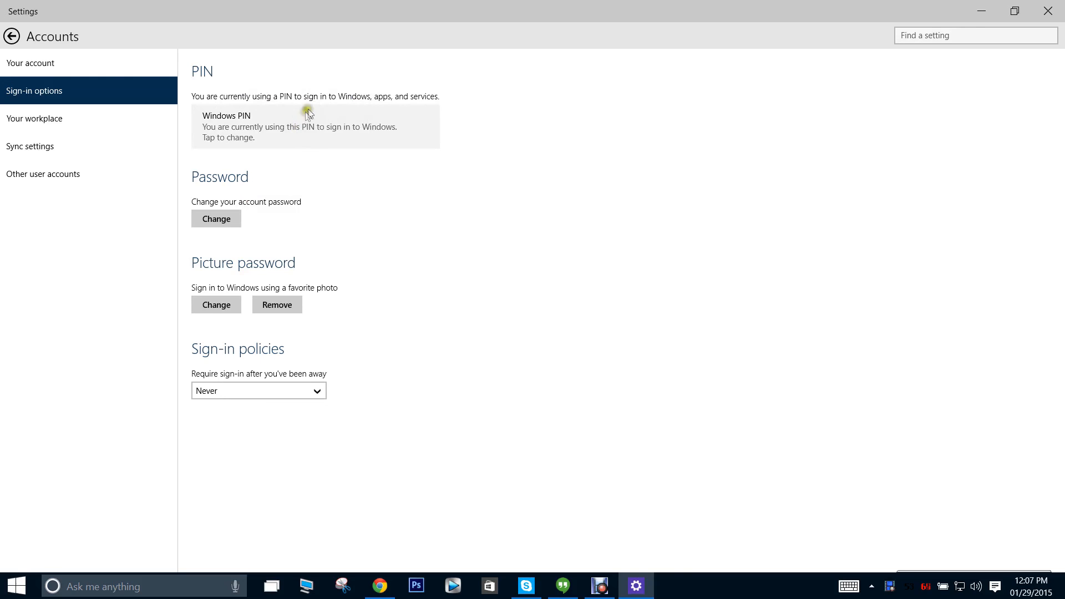
mouse_move(1049, 11)
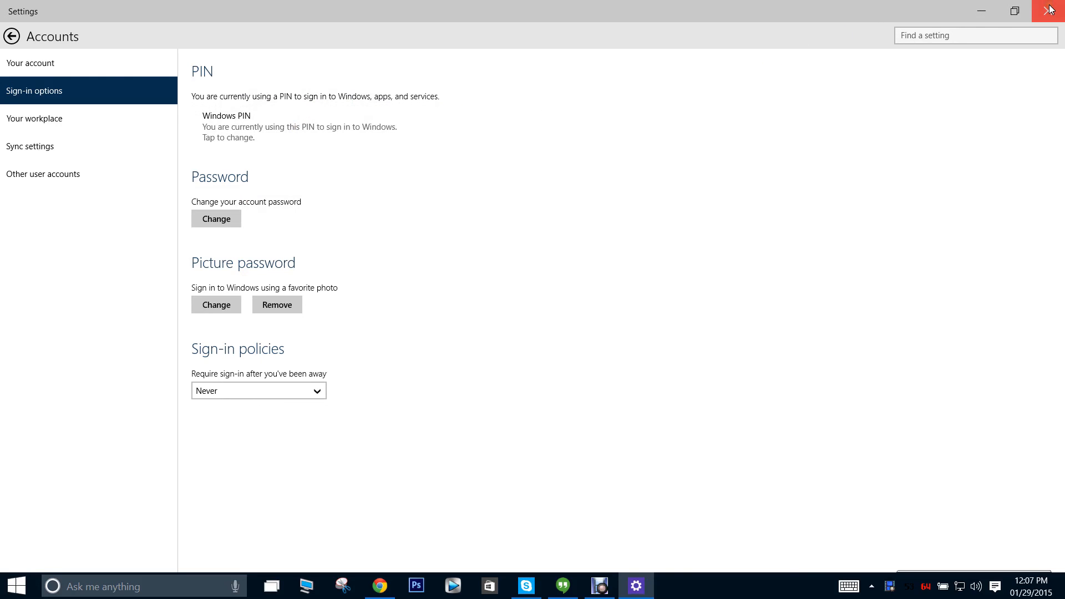
Step: Close the Settings window to return to the desktop
click(1052, 10)
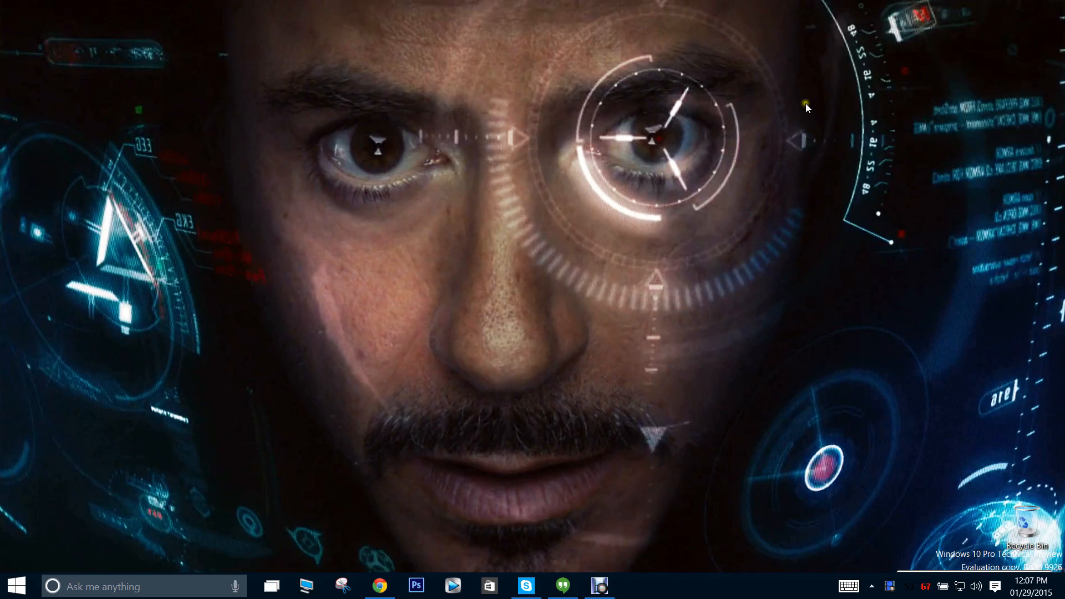